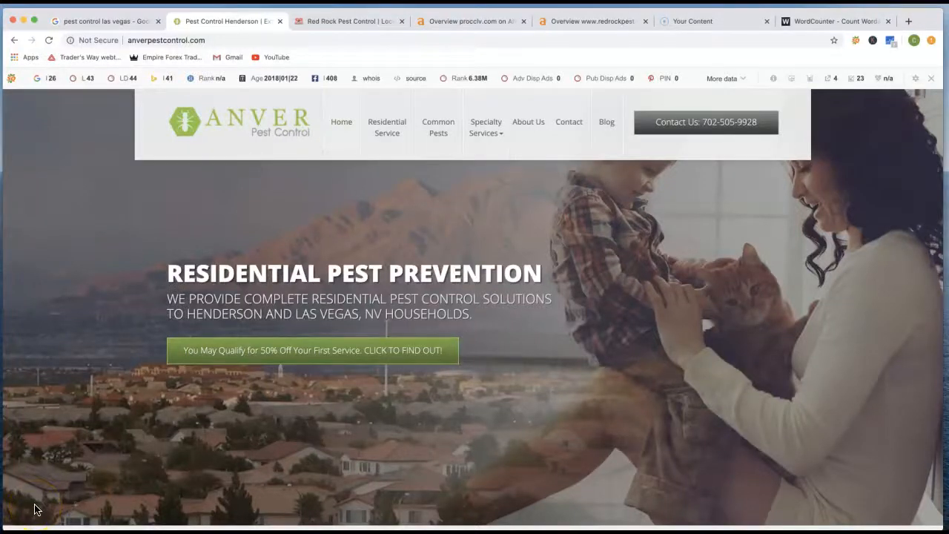
pyautogui.moveTo(302, 325)
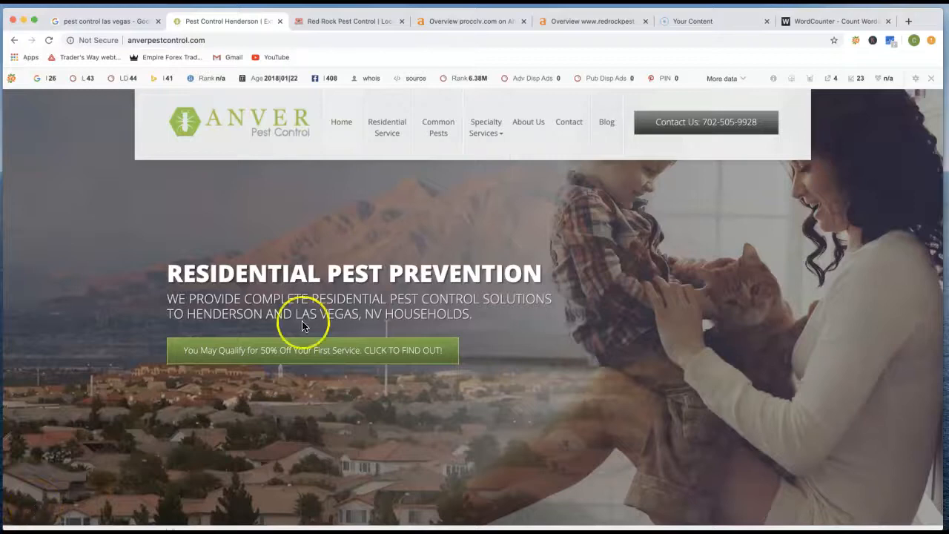
# Scroll through the Red Rock Pest Control homepage content.
pyautogui.scroll(-3)
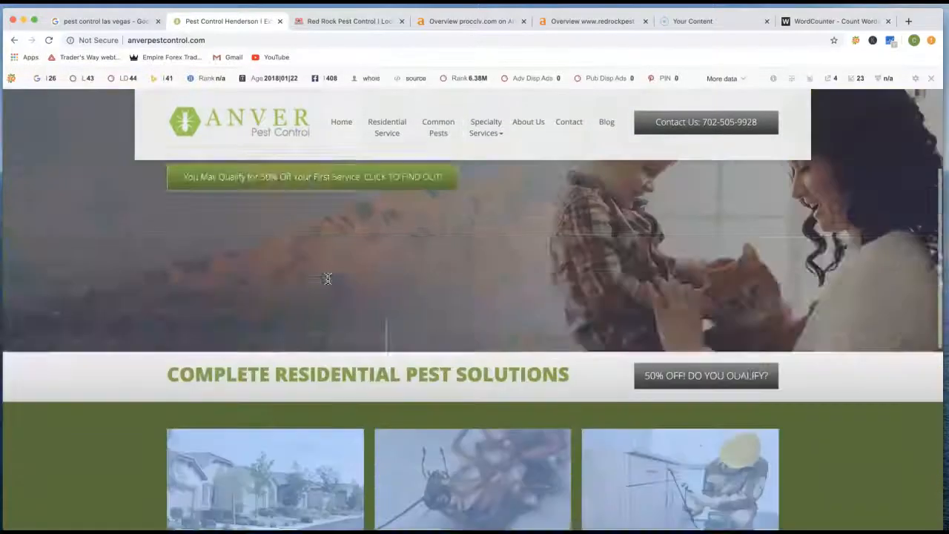
pyautogui.click(348, 21)
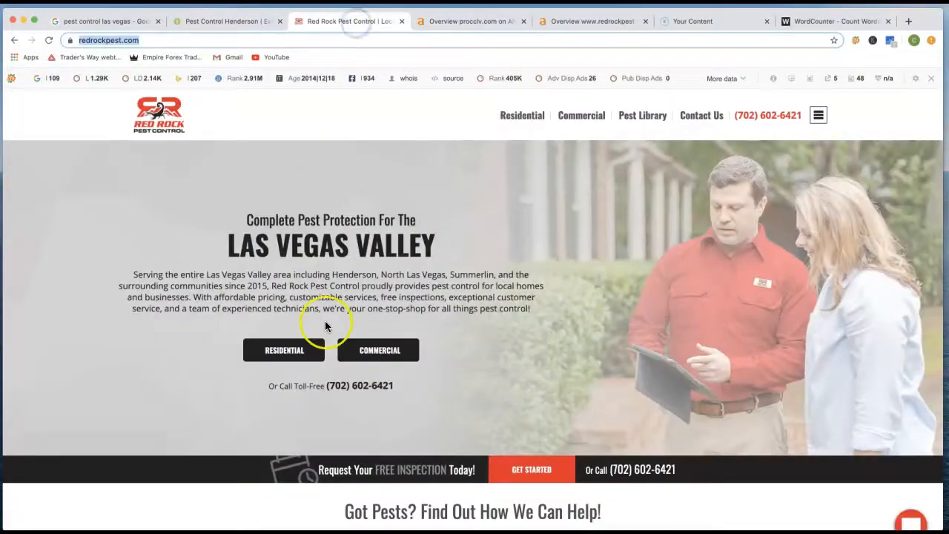
pyautogui.scroll(-3)
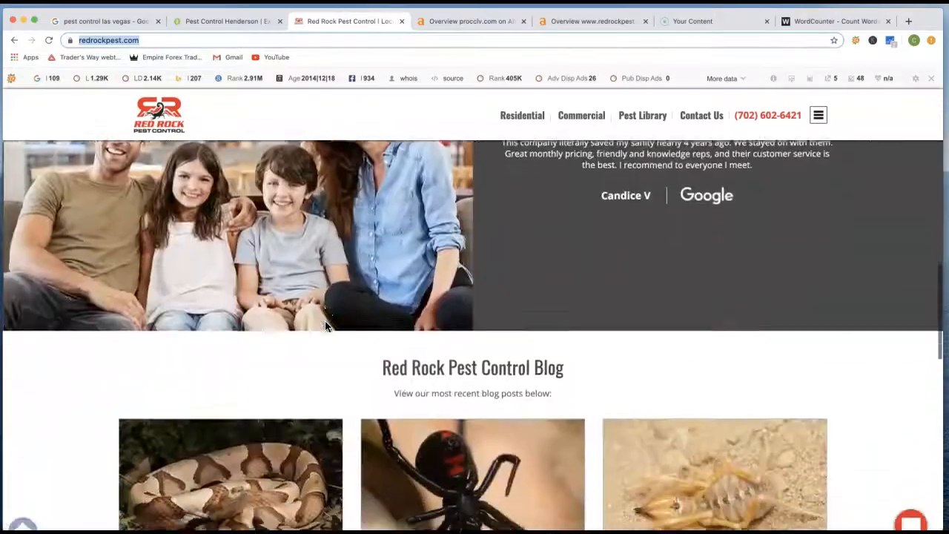
pyautogui.scroll(-3)
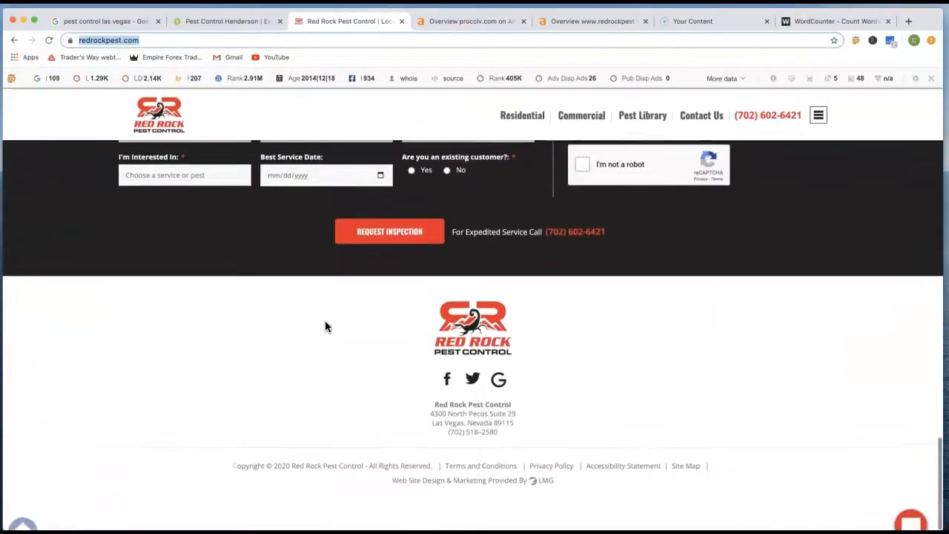
pyautogui.scroll(3)
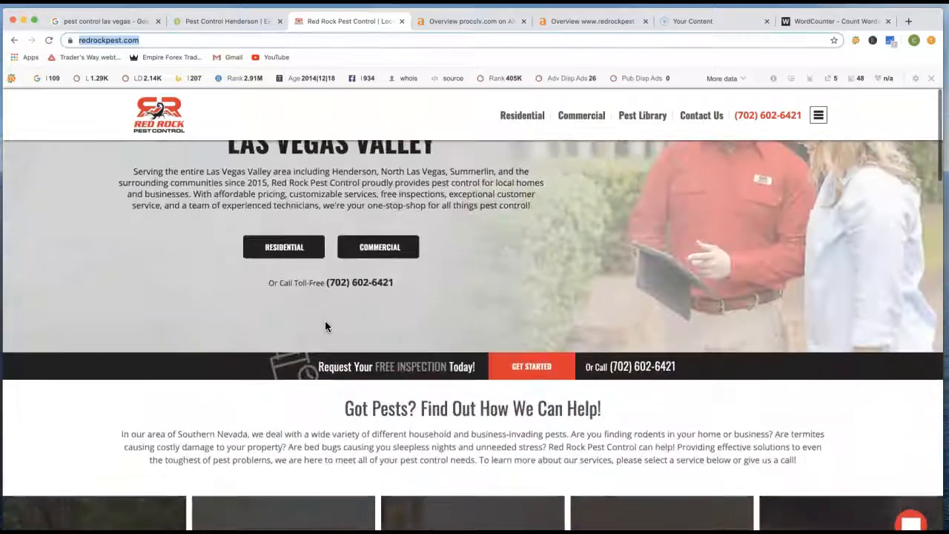
pyautogui.scroll(3)
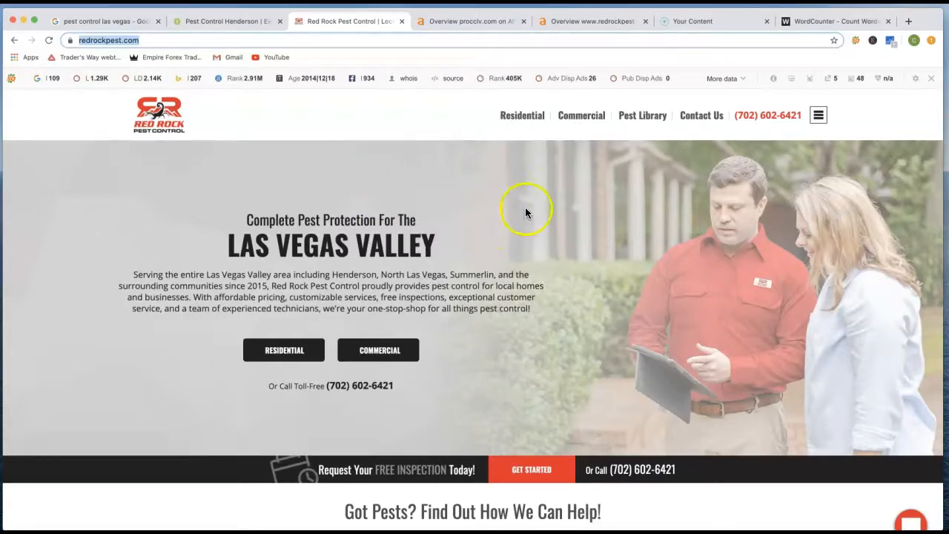
# Show the Anver homepage text count in WordCounter: 304 words, 1,745 characters.
pyautogui.scroll(-3)
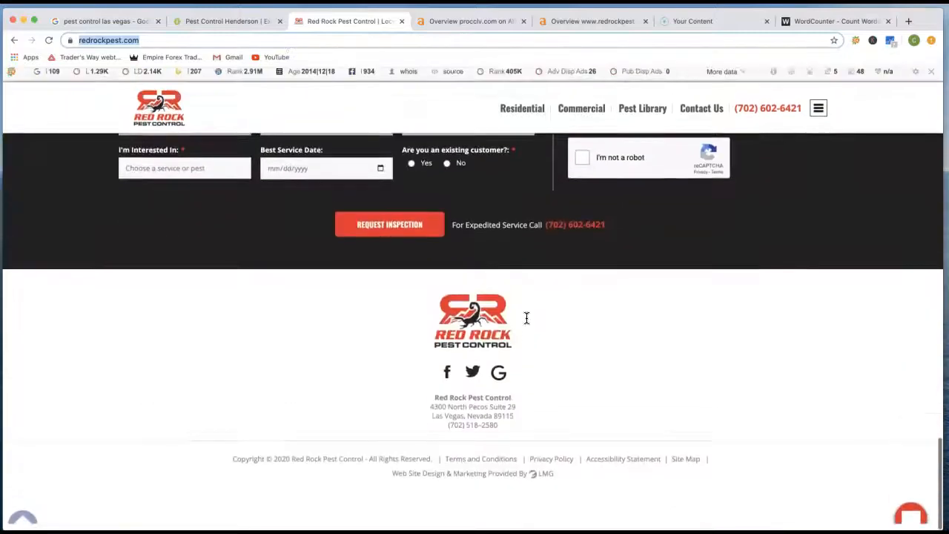
pyautogui.scroll(3)
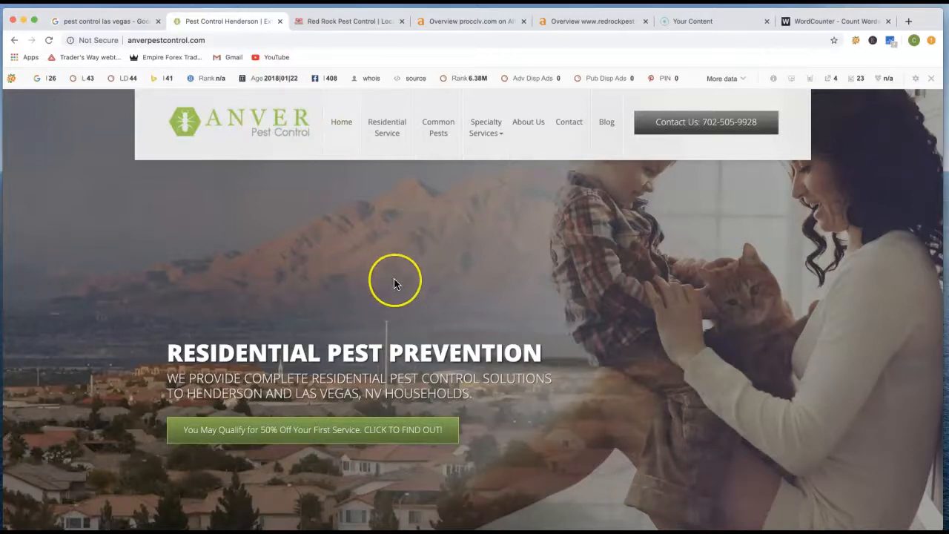
pyautogui.scroll(-3)
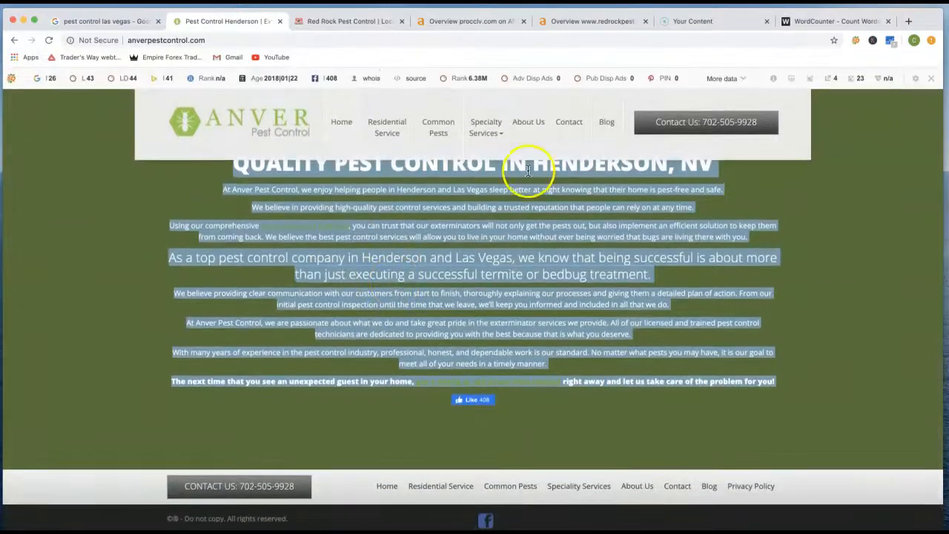
pyautogui.click(837, 20)
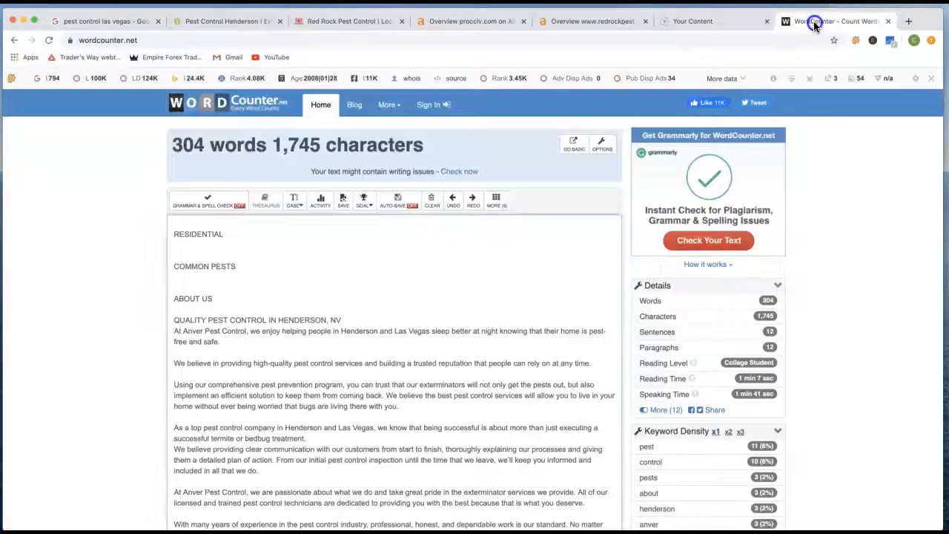
pyautogui.moveTo(264, 182)
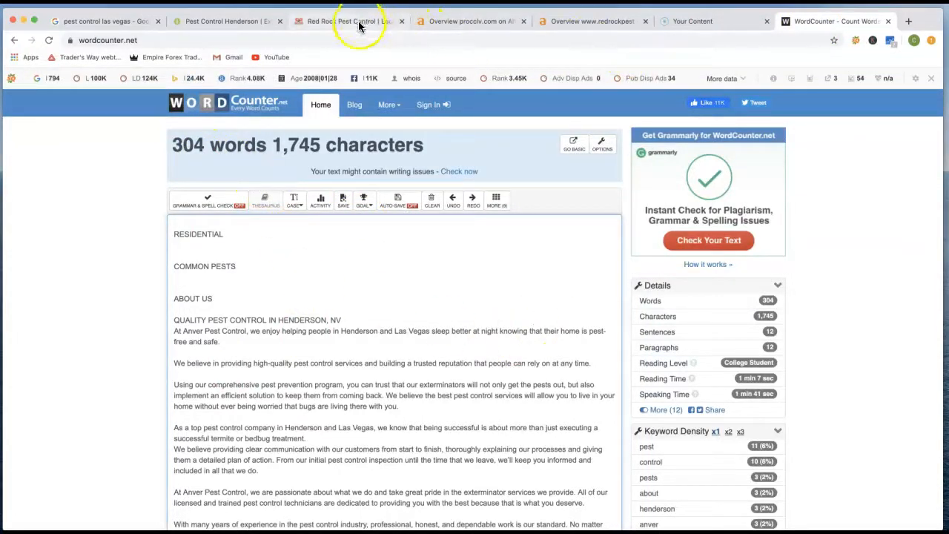
# Go back to the Red Rock Pest Control site and scroll its homepage up and down.
pyautogui.click(349, 21)
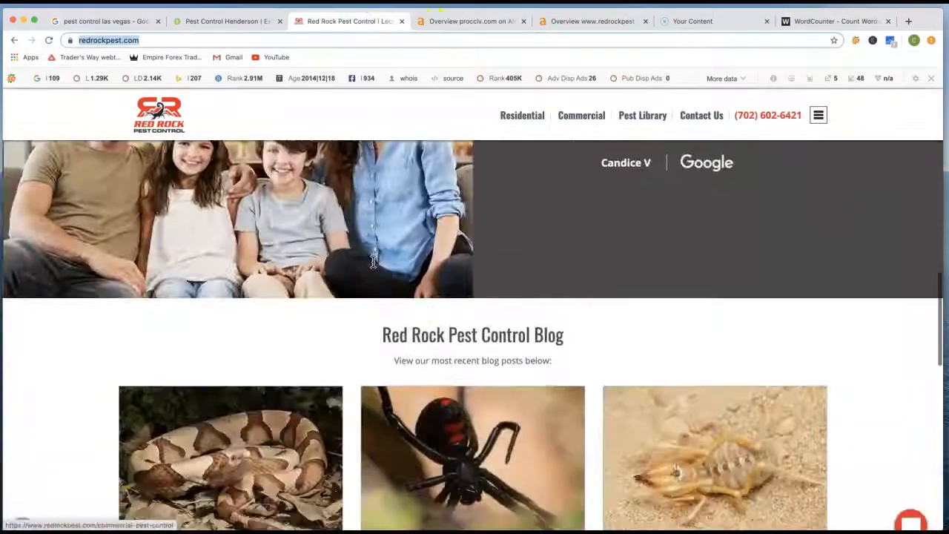
pyautogui.scroll(-3)
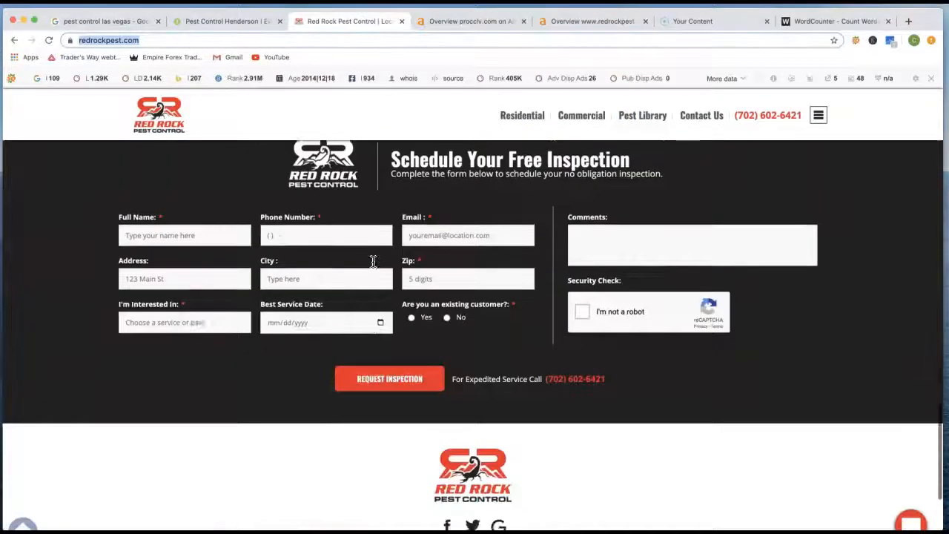
pyautogui.scroll(3)
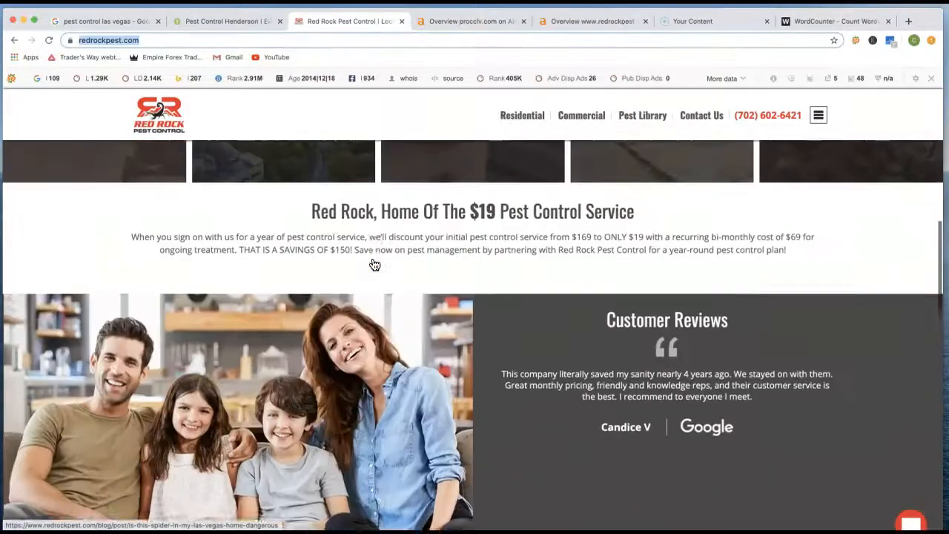
pyautogui.scroll(3)
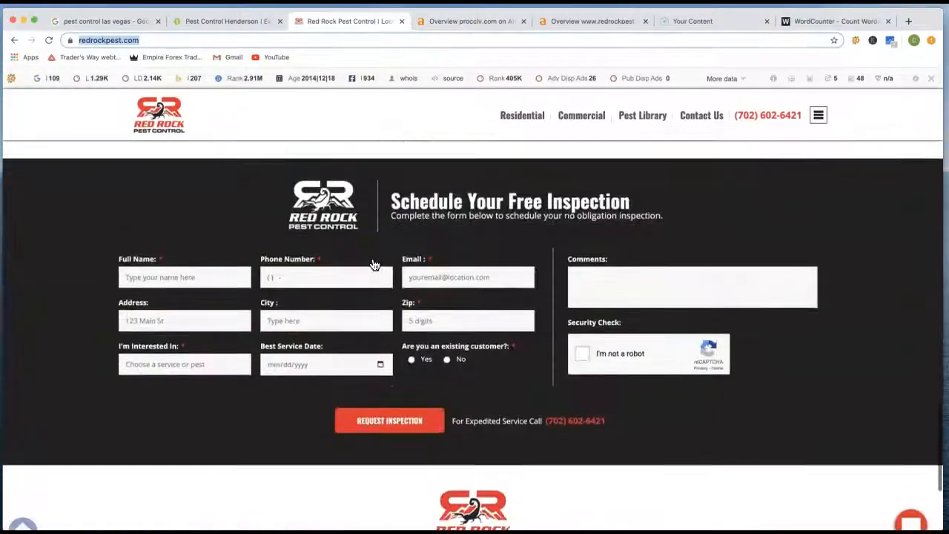
pyautogui.scroll(-3)
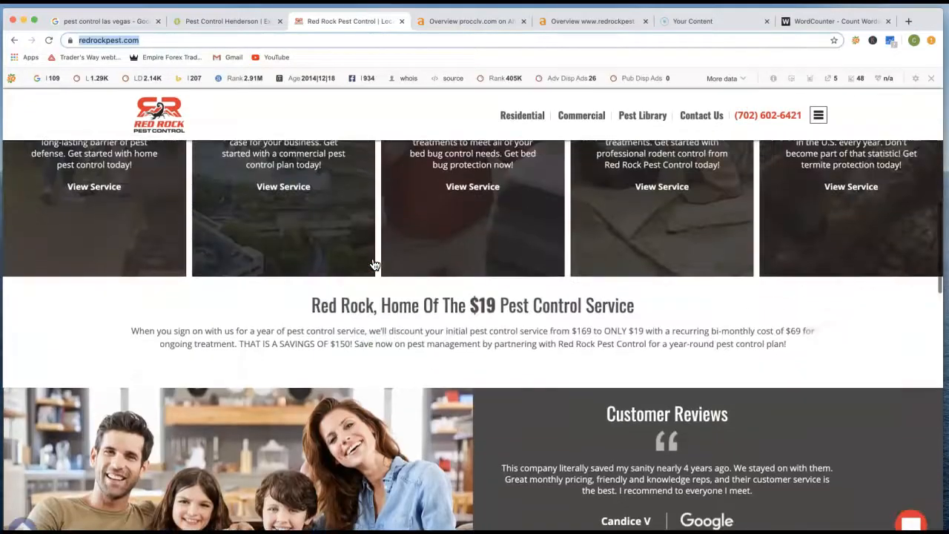
pyautogui.scroll(3)
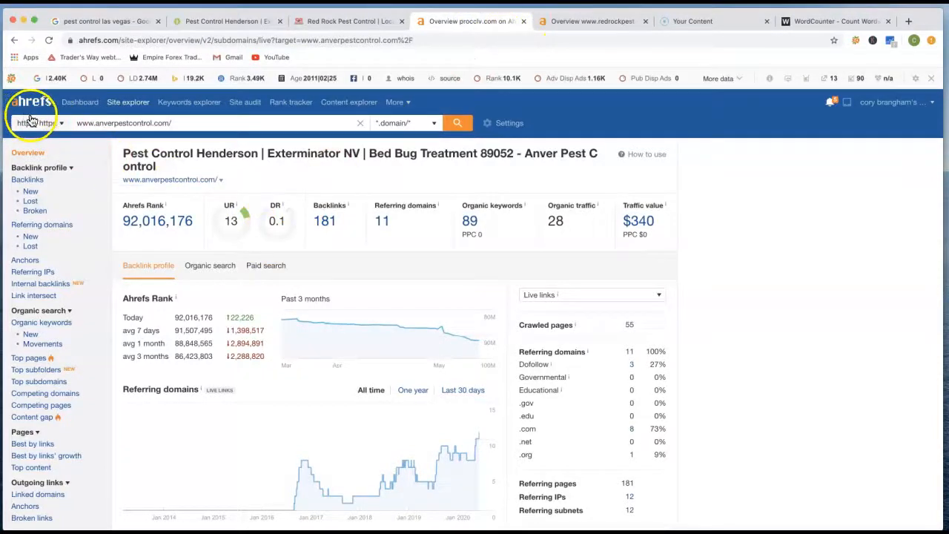
pyautogui.moveTo(457, 78)
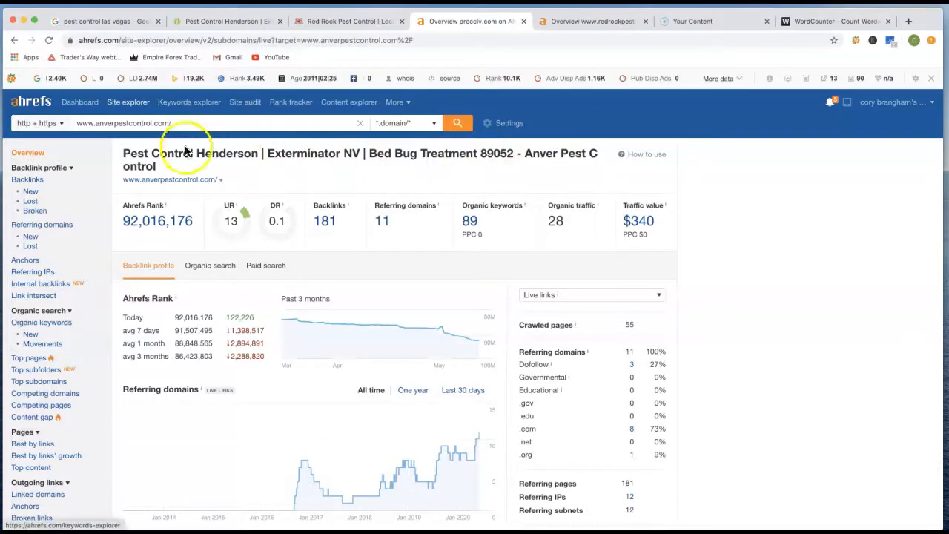
pyautogui.moveTo(268, 281)
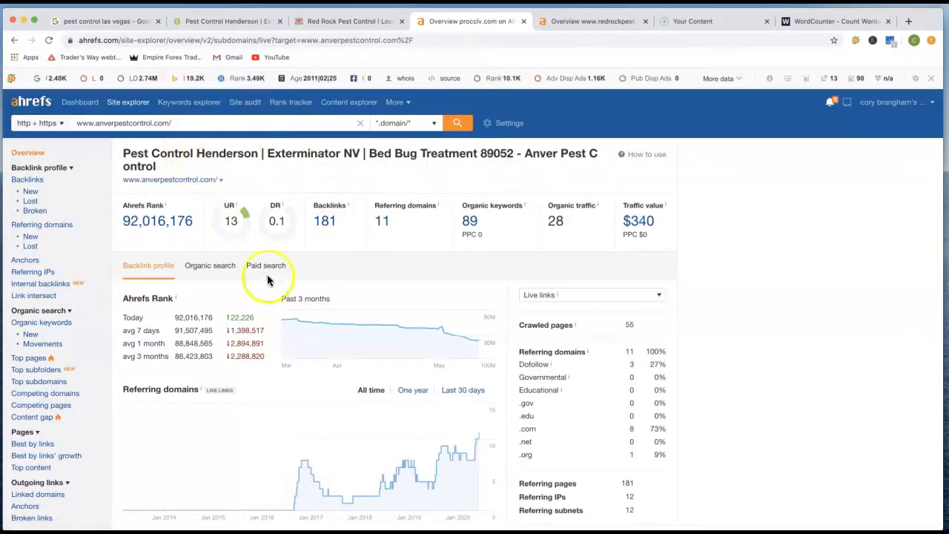
pyautogui.moveTo(361, 95)
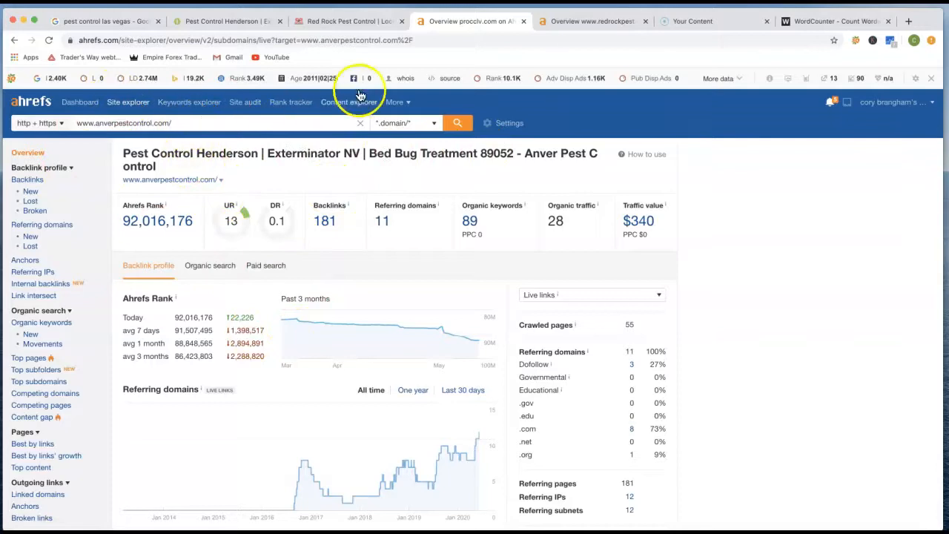
# Show the redrockpest.com Ahrefs overview: DR 13, 3.51K backlinks, 112 referring domains.
pyautogui.click(590, 21)
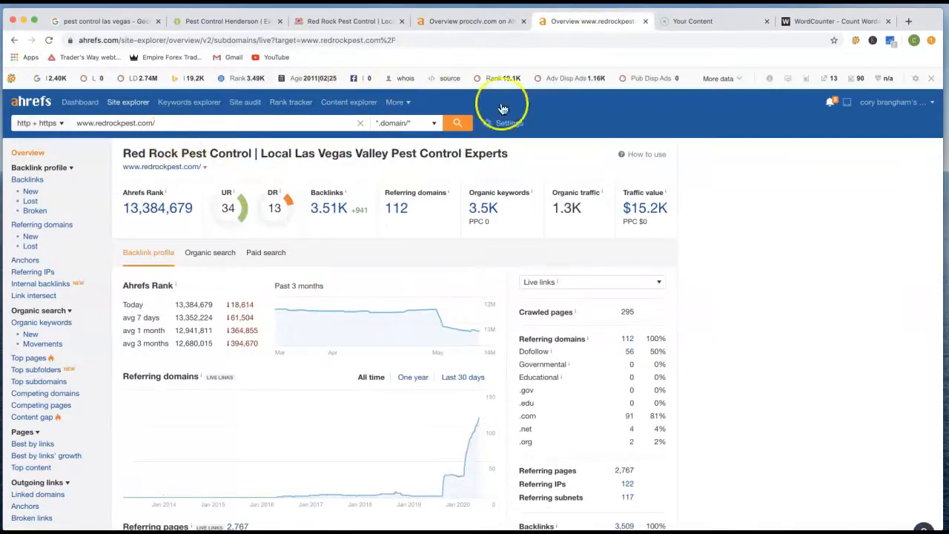
pyautogui.moveTo(589, 233)
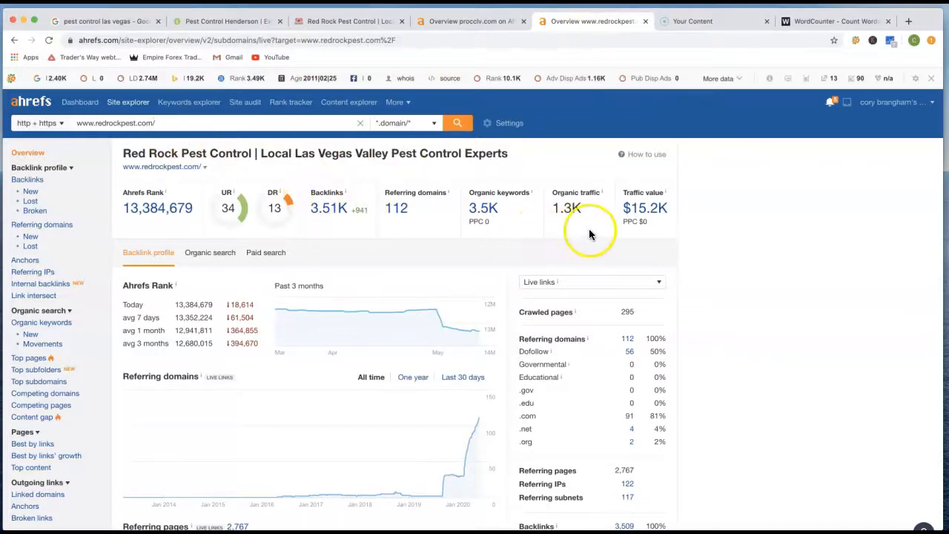
pyautogui.moveTo(575, 207)
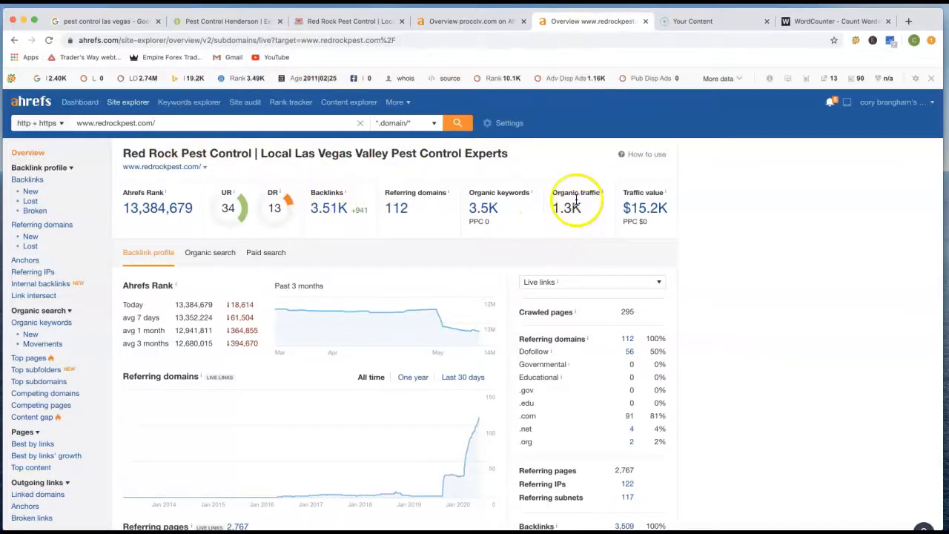
pyautogui.moveTo(578, 249)
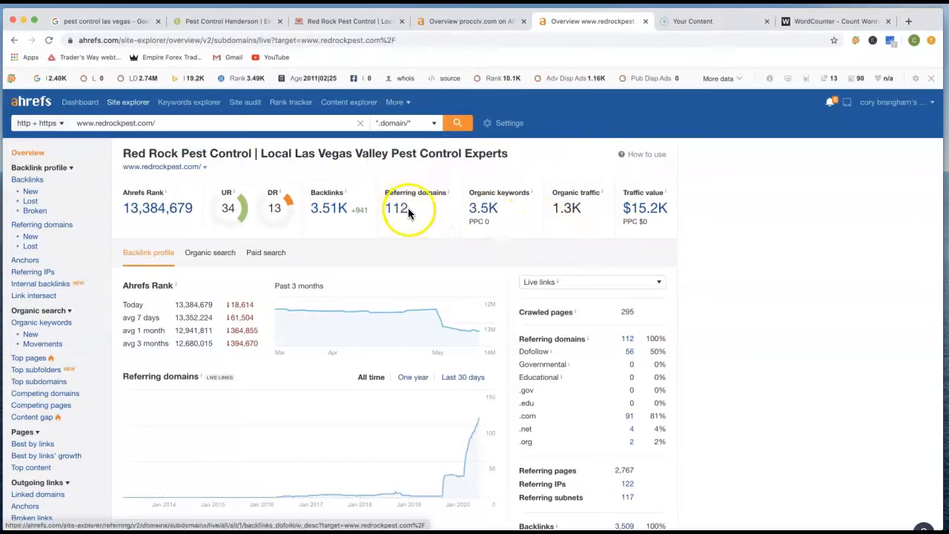
pyautogui.moveTo(340, 208)
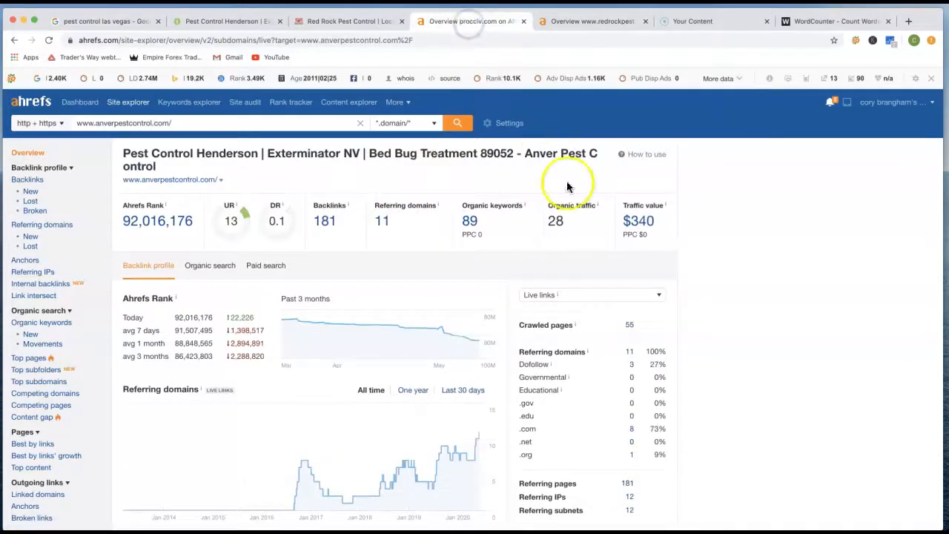
pyautogui.moveTo(552, 194)
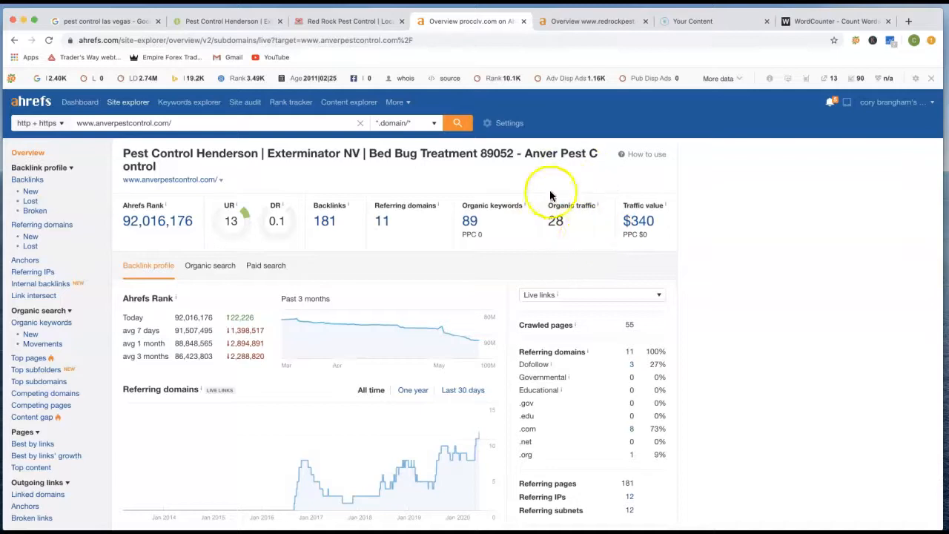
pyautogui.moveTo(599, 221)
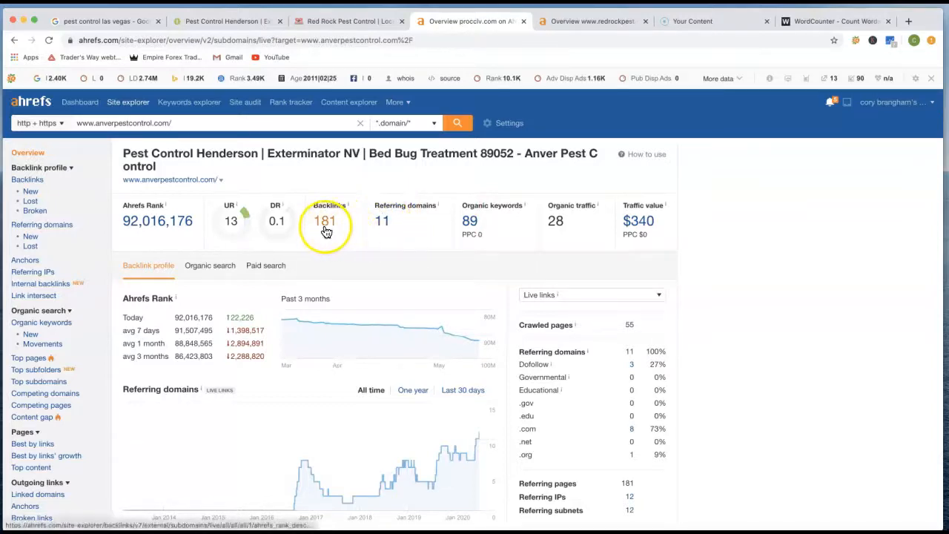
# Switch to the redrockpest.com overview to compare with Anver's 181 backlinks and 11 referring domains.
pyautogui.click(593, 21)
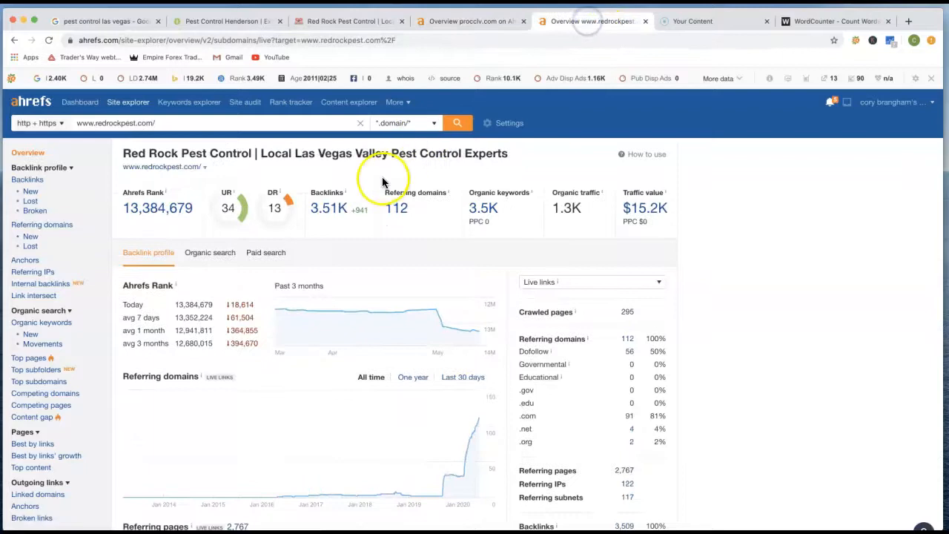
pyautogui.moveTo(327, 208)
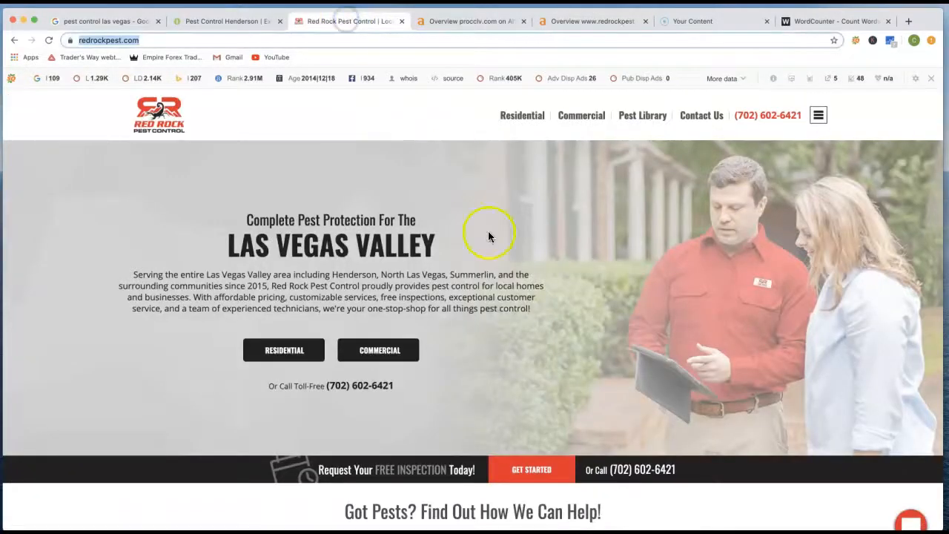
pyautogui.scroll(-3)
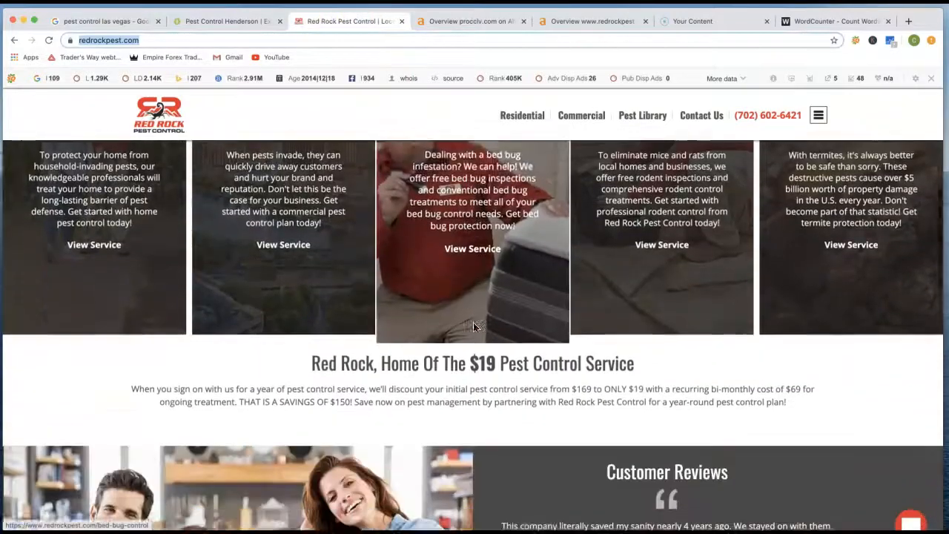
pyautogui.scroll(-3)
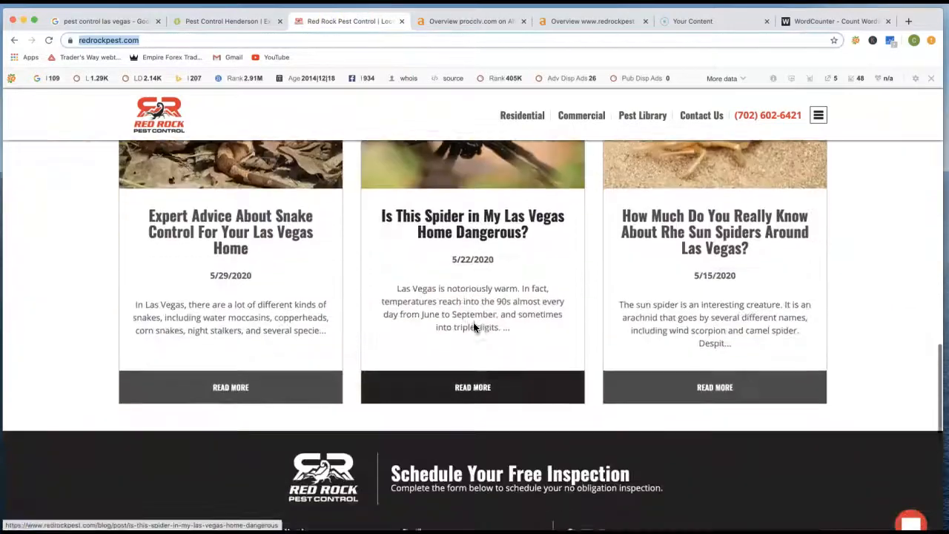
pyautogui.scroll(3)
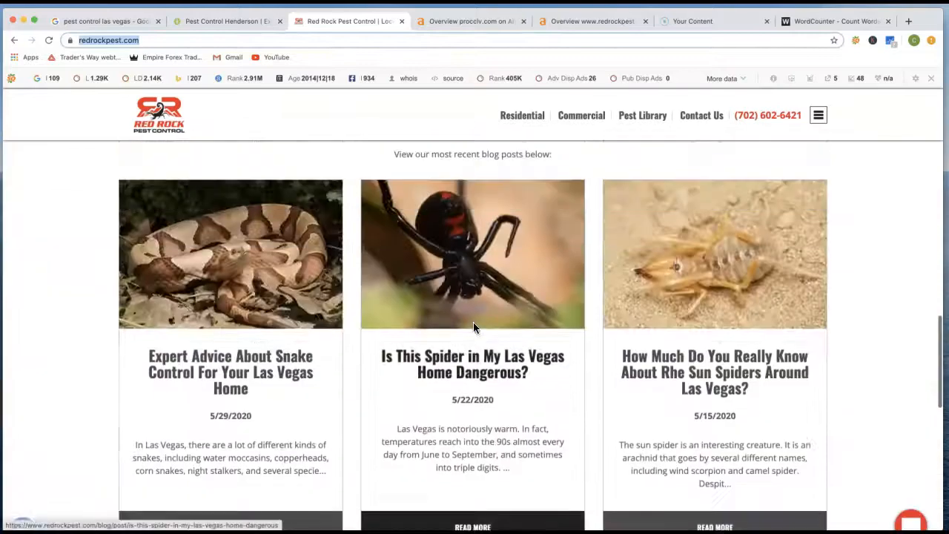
pyautogui.scroll(3)
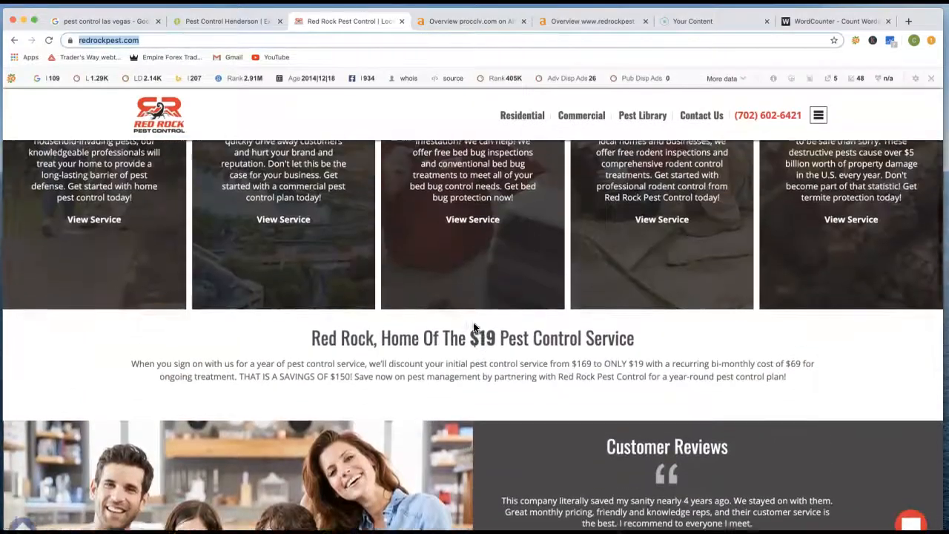
pyautogui.scroll(3)
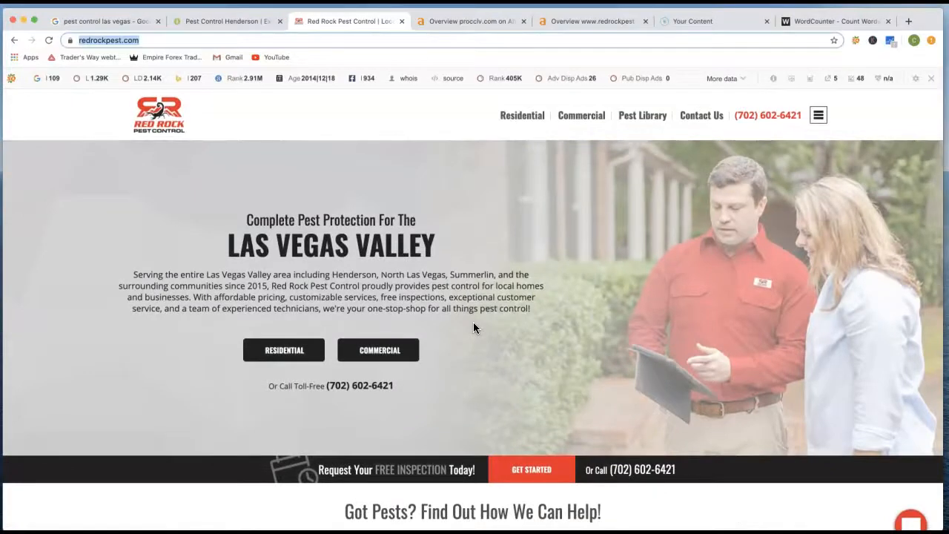
pyautogui.moveTo(247, 58)
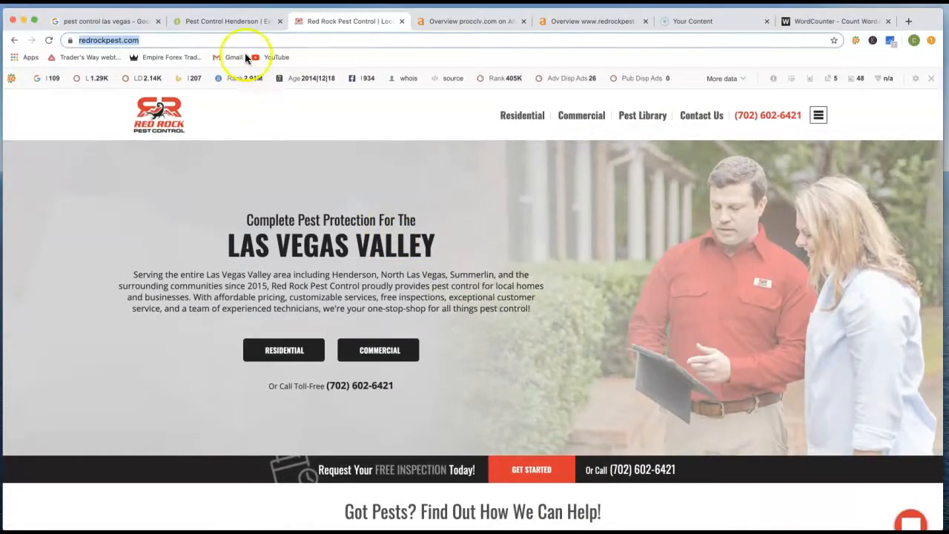
# Open redrockpest.com's 3.5K organic keywords report, led by 'pest control las vegas'.
pyautogui.click(591, 21)
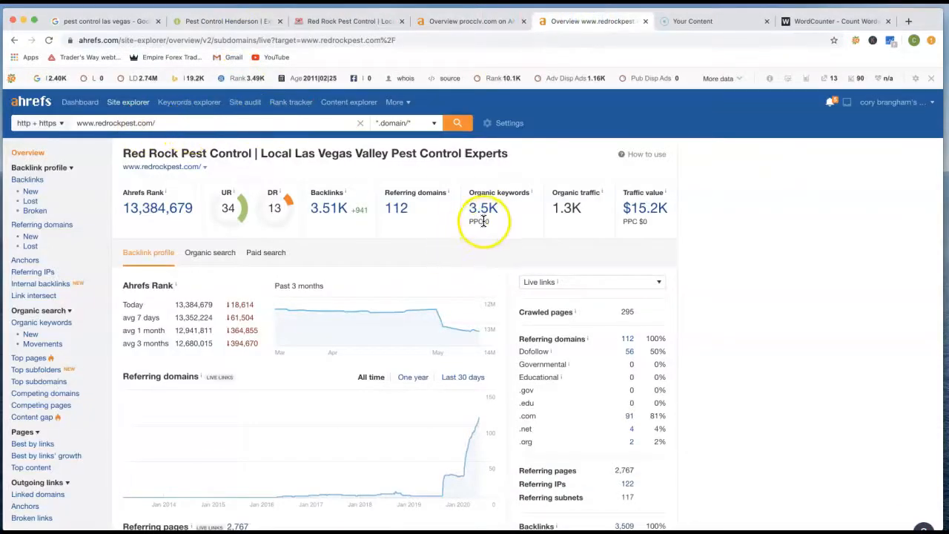
pyautogui.click(483, 207)
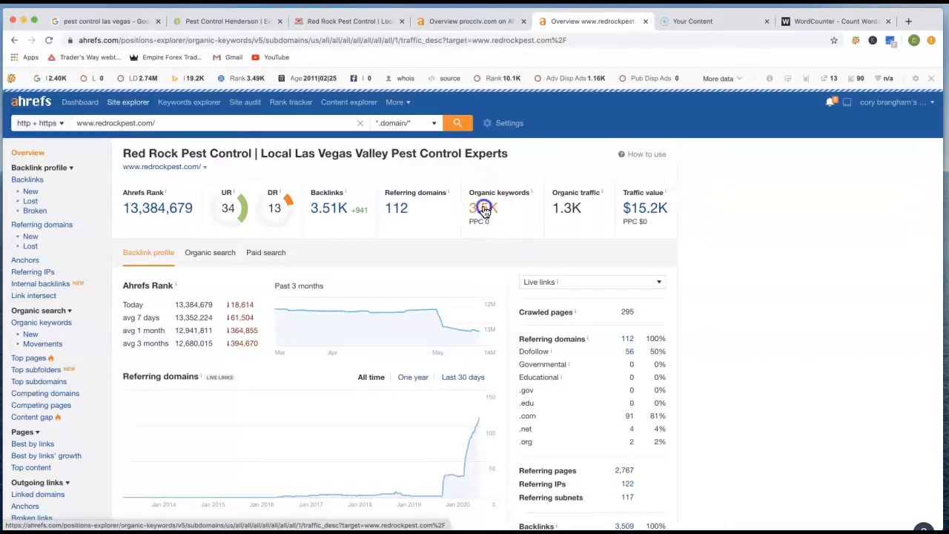
pyautogui.click(482, 208)
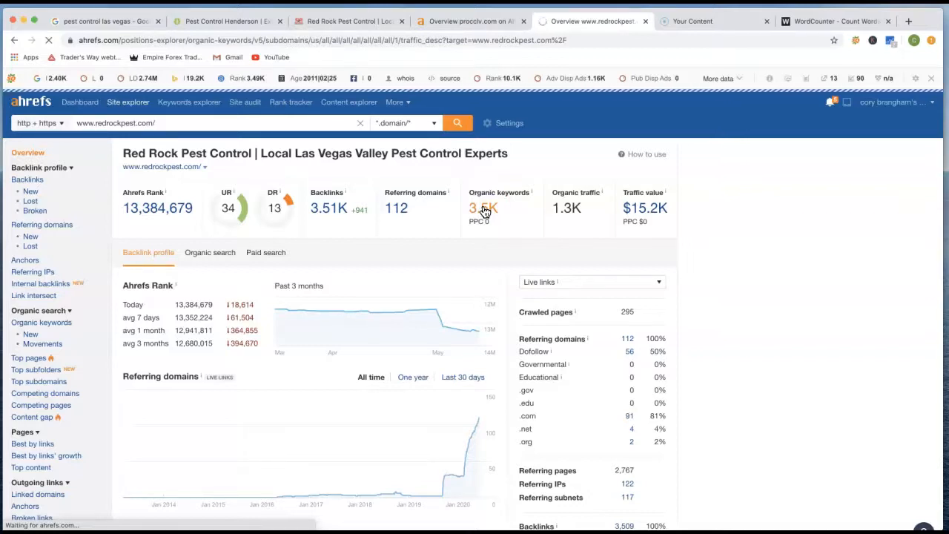
pyautogui.click(482, 208)
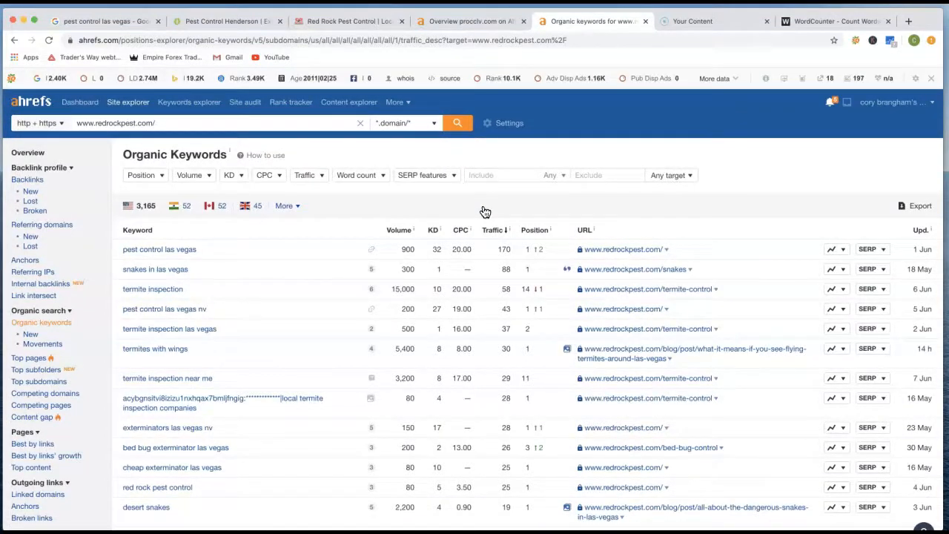
pyautogui.moveTo(368, 249)
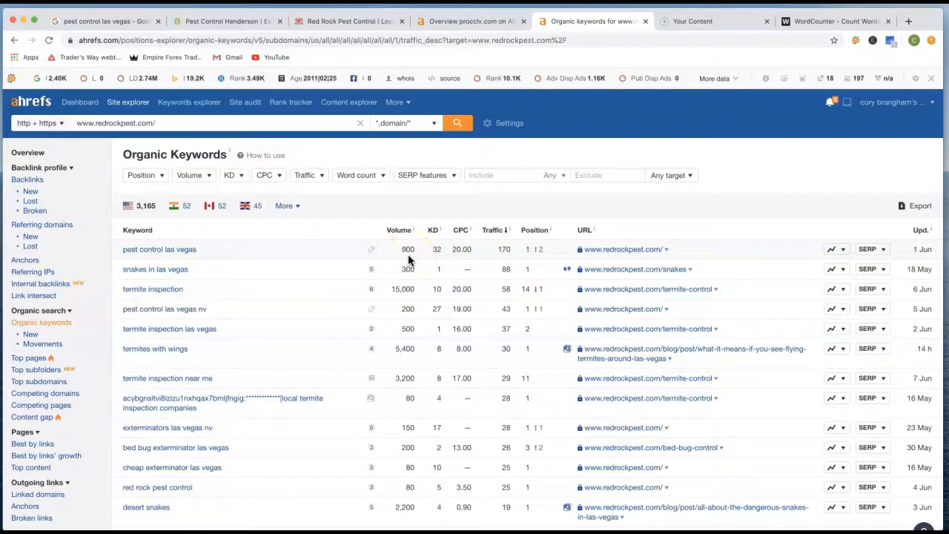
pyautogui.moveTo(539, 257)
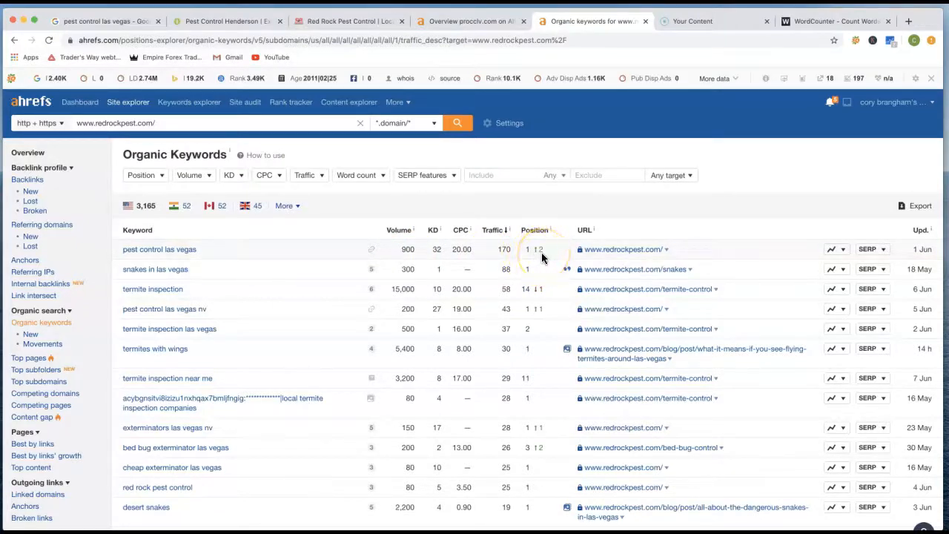
pyautogui.moveTo(211, 255)
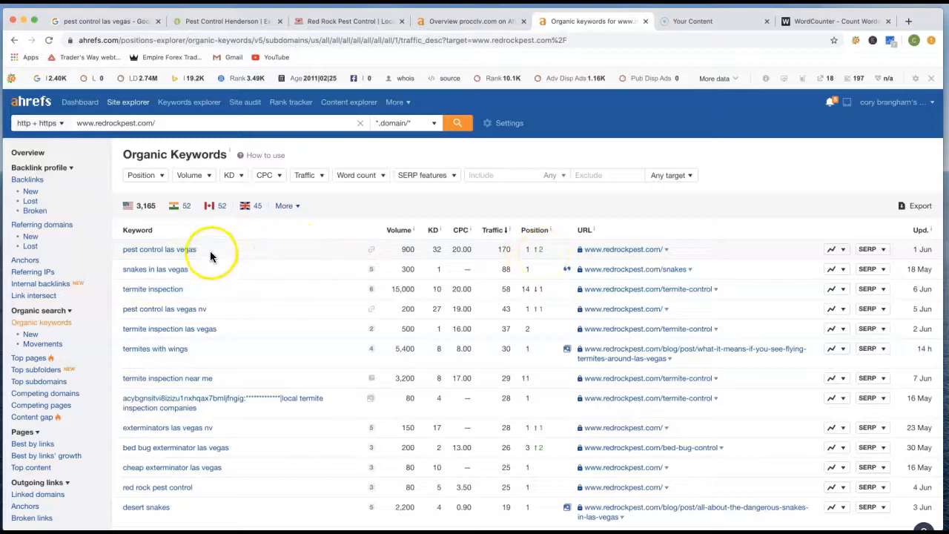
pyautogui.moveTo(398, 247)
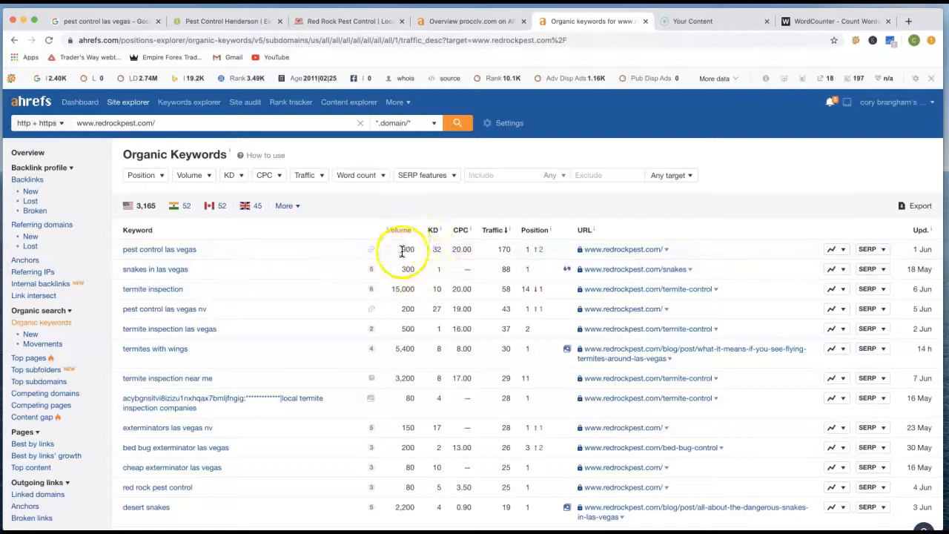
pyautogui.moveTo(245, 282)
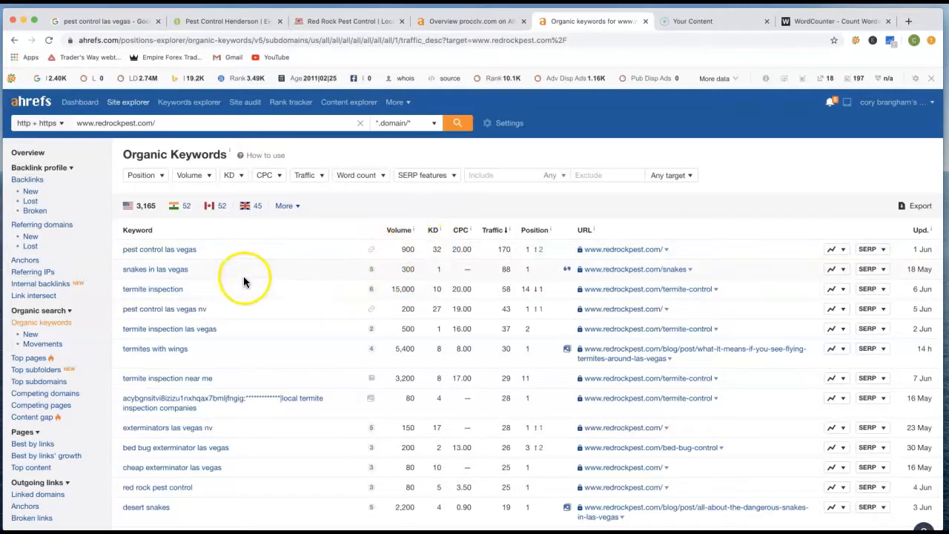
pyautogui.moveTo(538, 273)
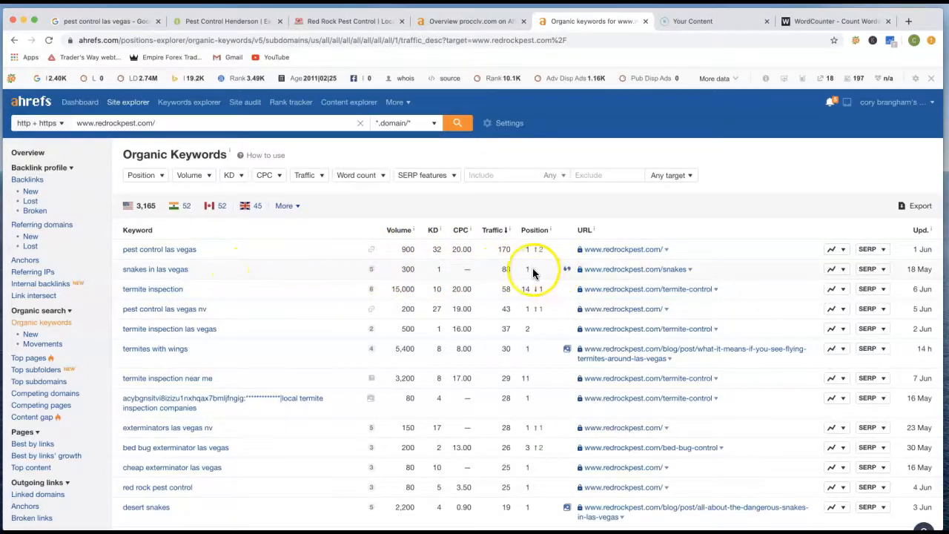
pyautogui.moveTo(415, 277)
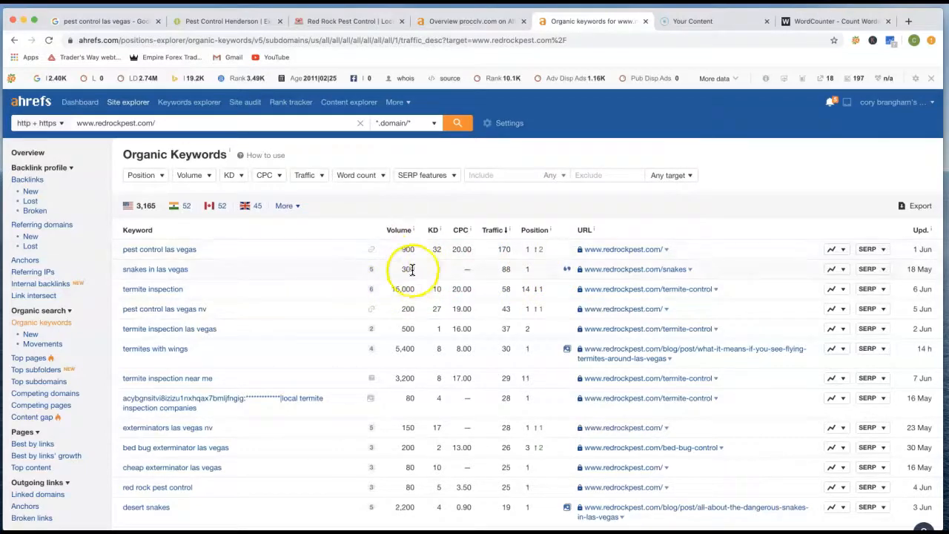
pyautogui.moveTo(232, 297)
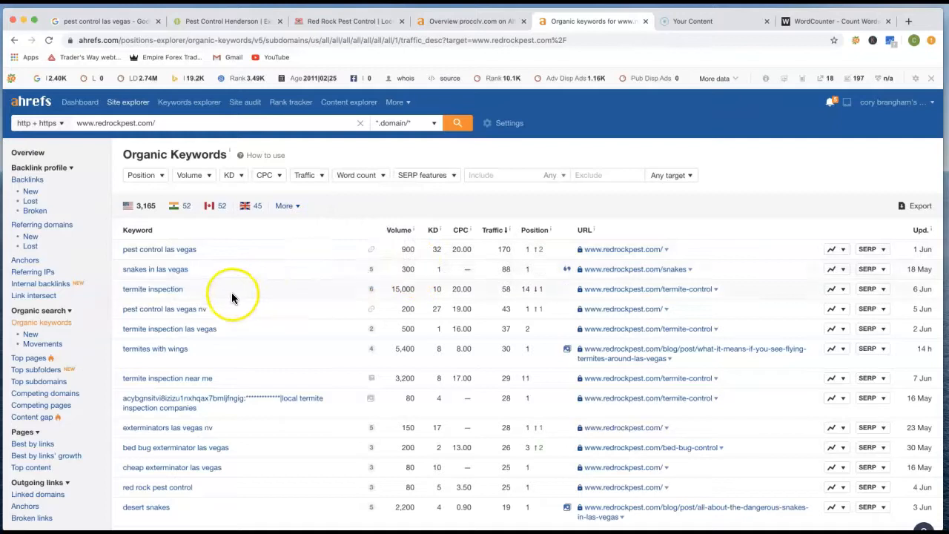
pyautogui.moveTo(400, 289)
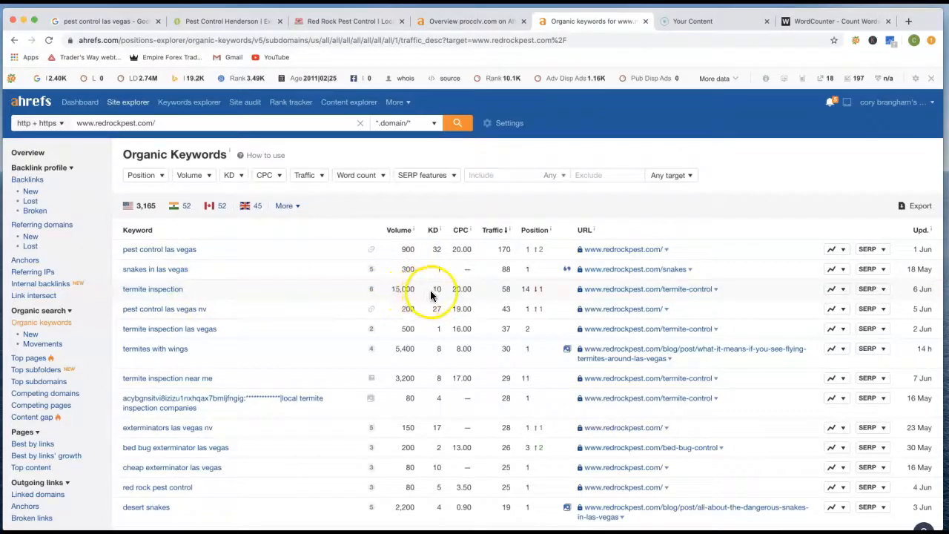
pyautogui.moveTo(525, 296)
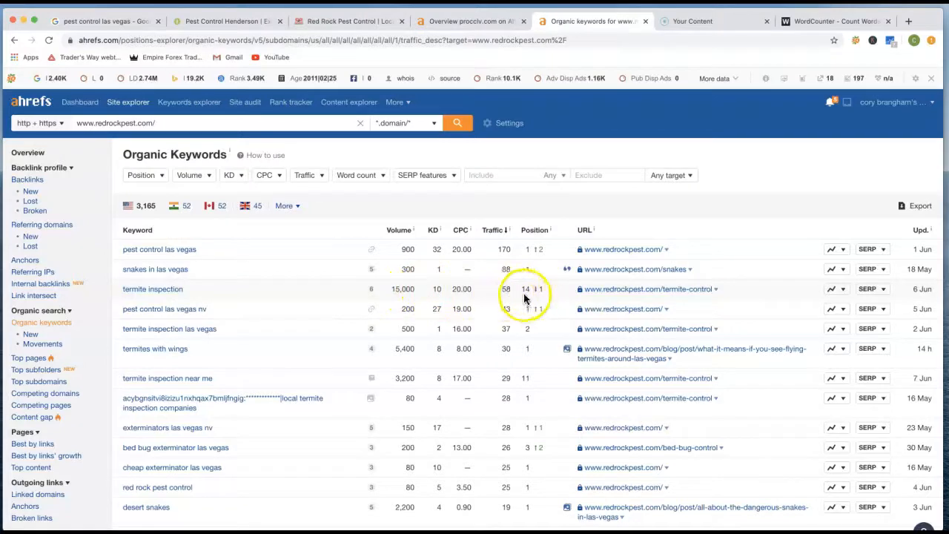
pyautogui.moveTo(528, 296)
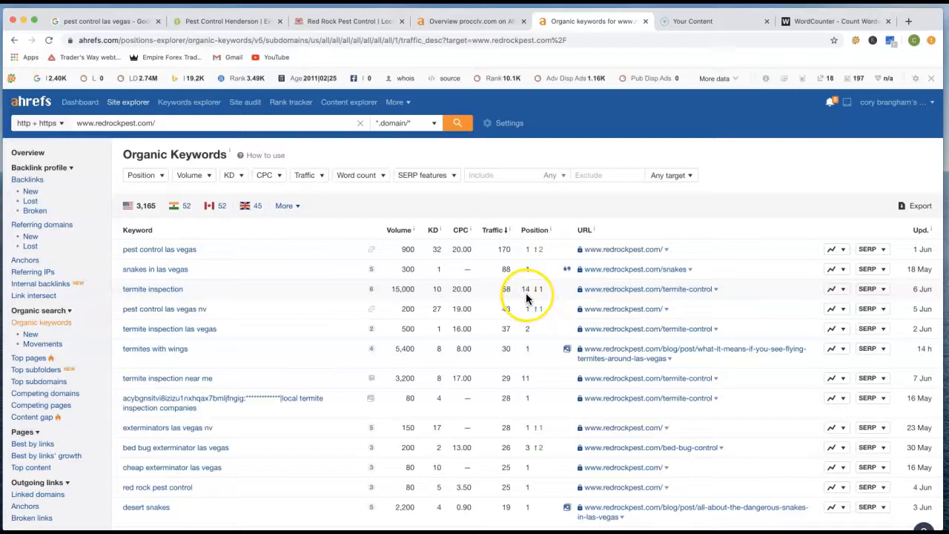
pyautogui.moveTo(311, 295)
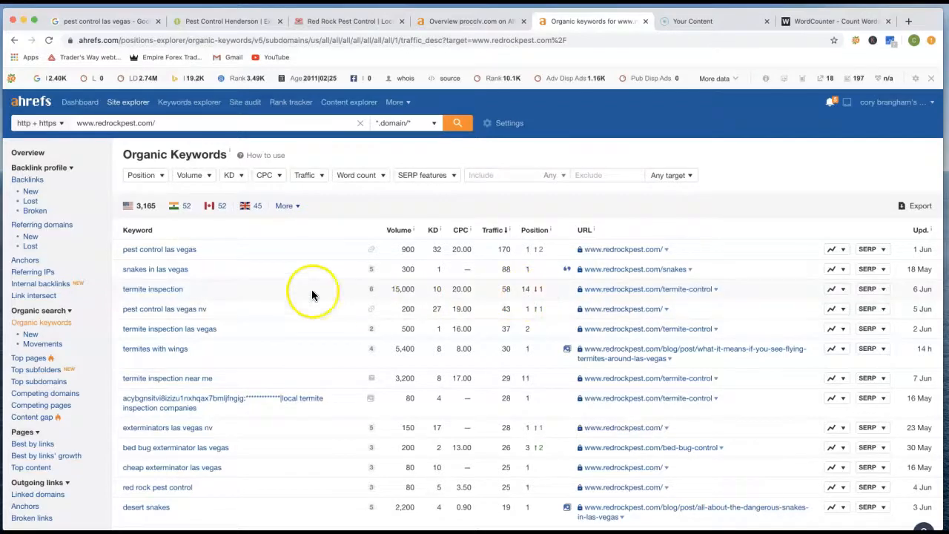
pyautogui.moveTo(396, 295)
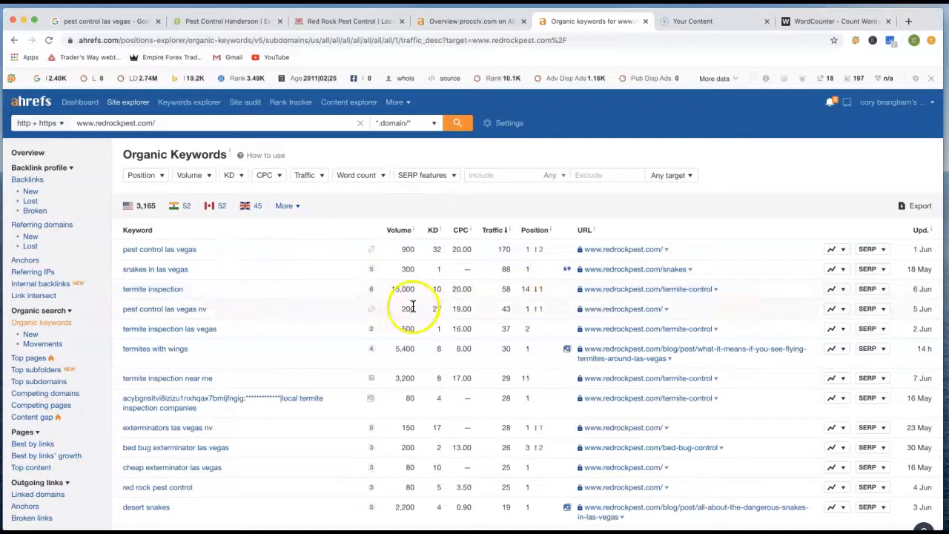
pyautogui.scroll(-3)
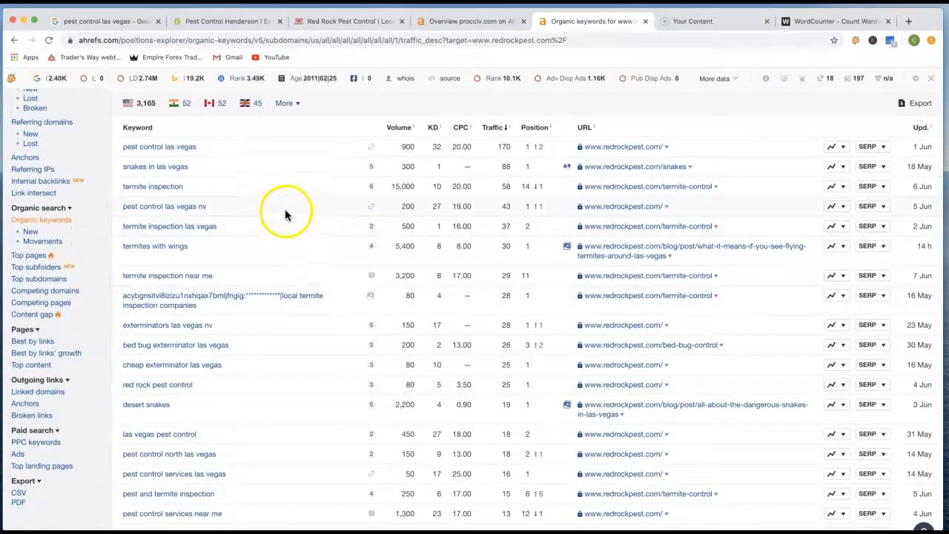
pyautogui.moveTo(286, 215)
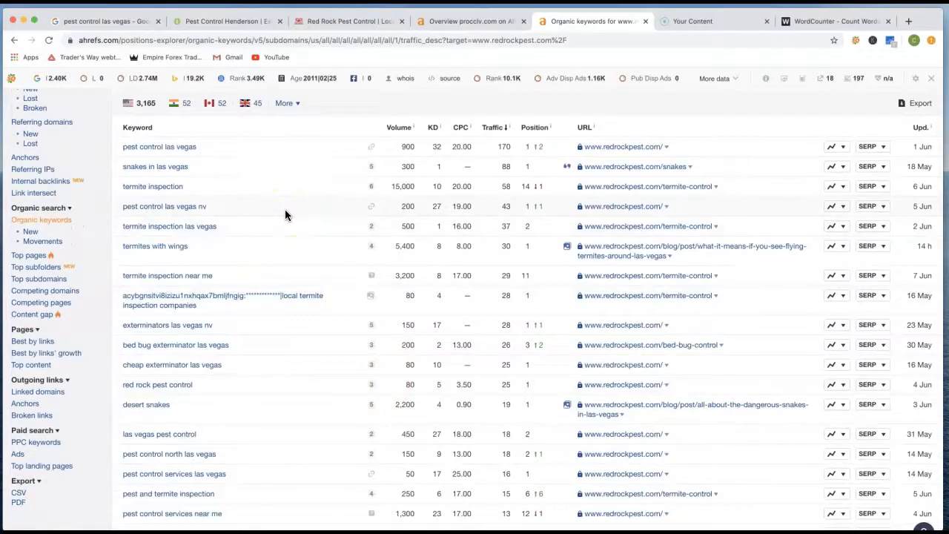
pyautogui.moveTo(408, 206)
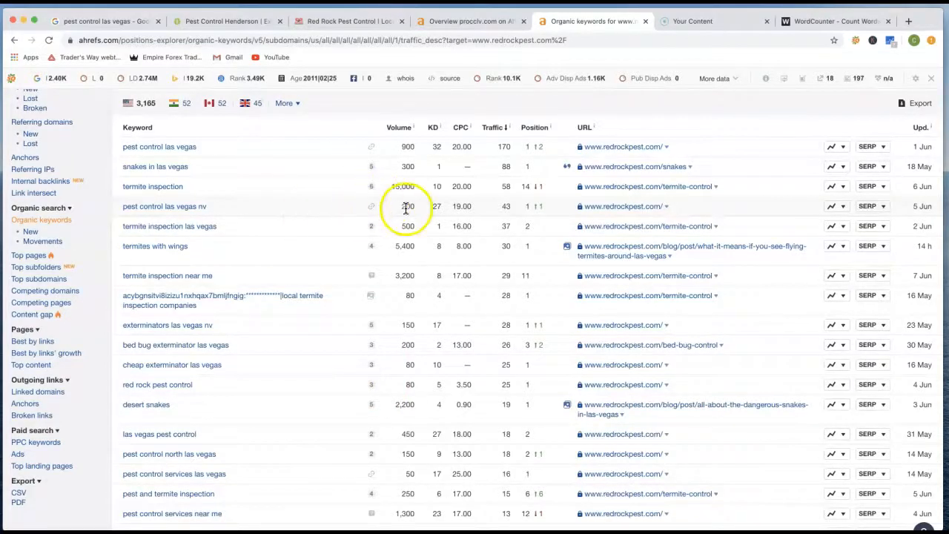
pyautogui.moveTo(233, 235)
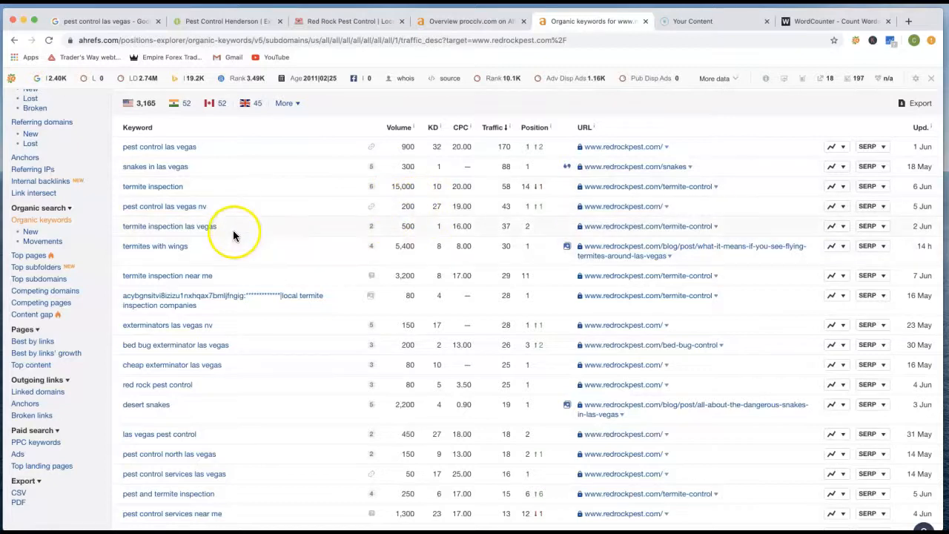
pyautogui.moveTo(391, 226)
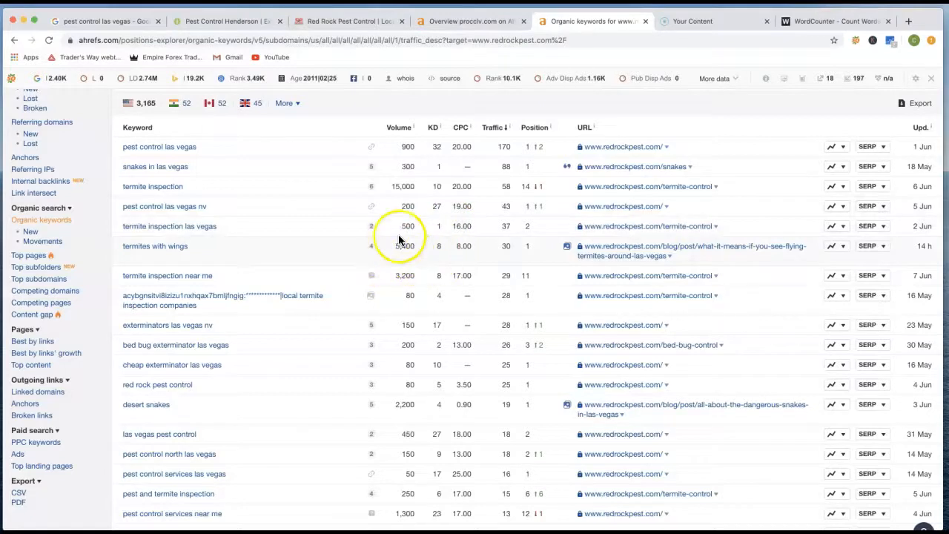
pyautogui.moveTo(400, 266)
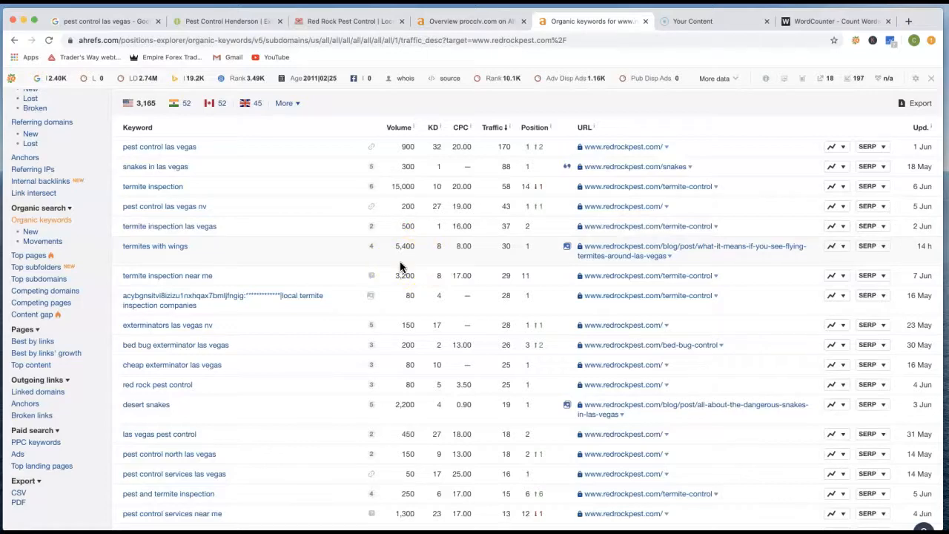
pyautogui.scroll(3)
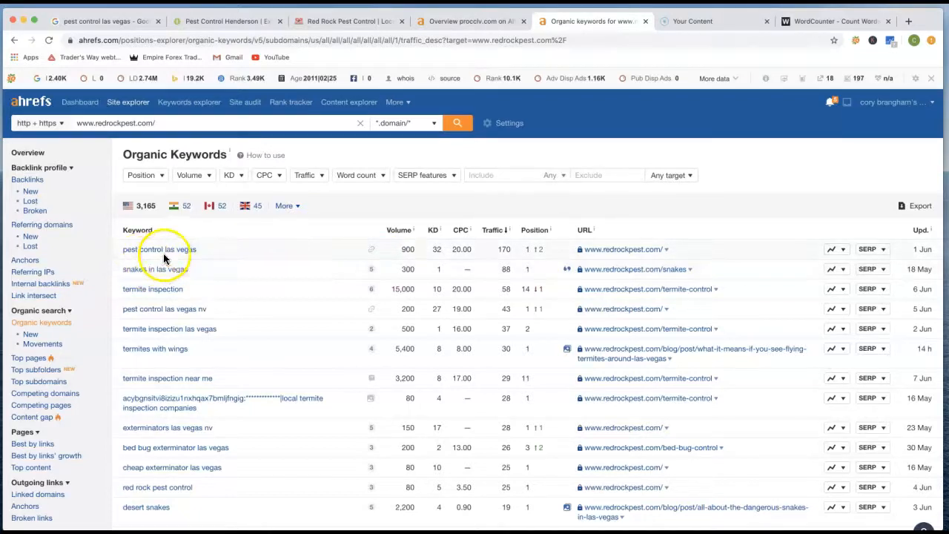
pyautogui.moveTo(439, 256)
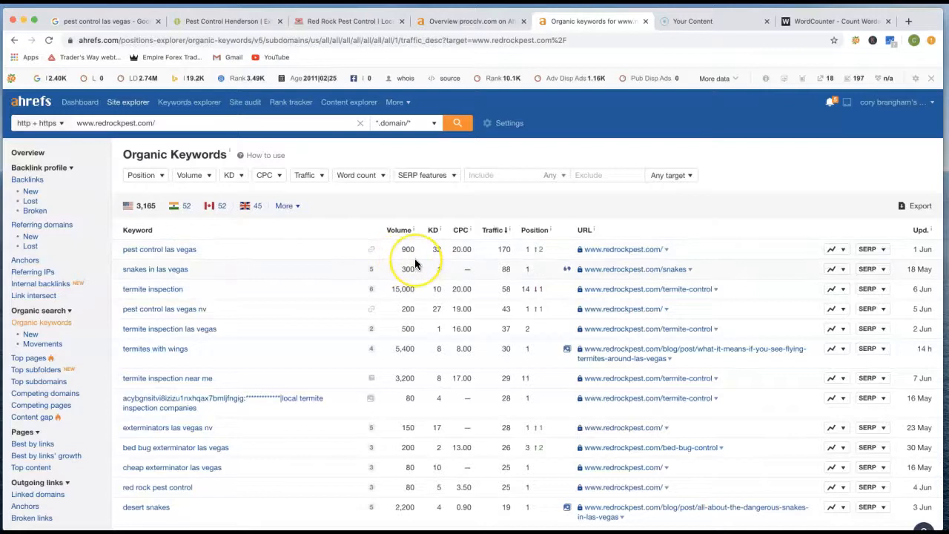
pyautogui.moveTo(453, 278)
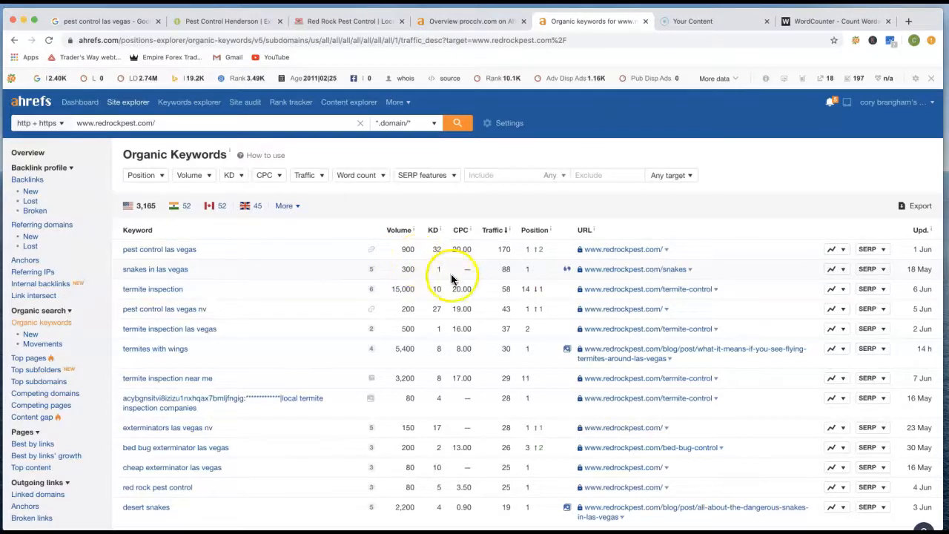
pyautogui.moveTo(412, 278)
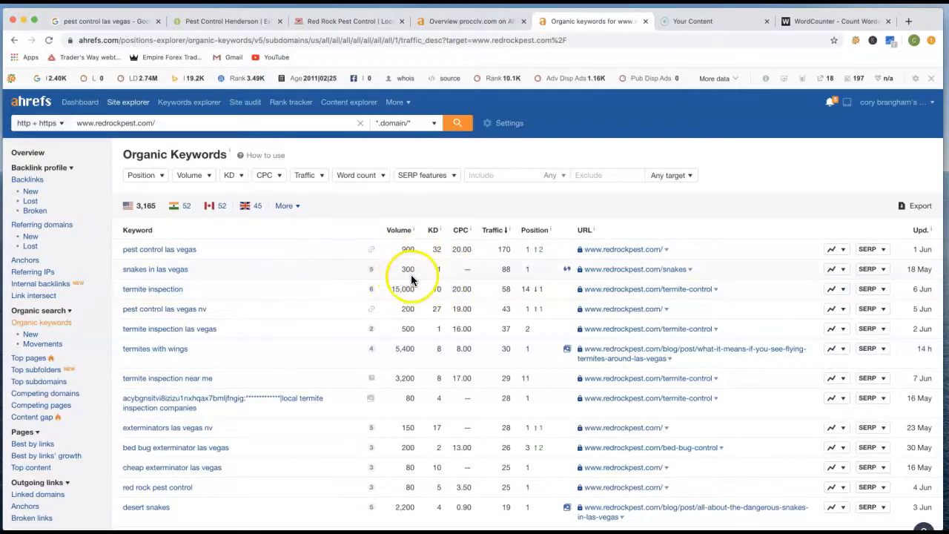
pyautogui.moveTo(443, 269)
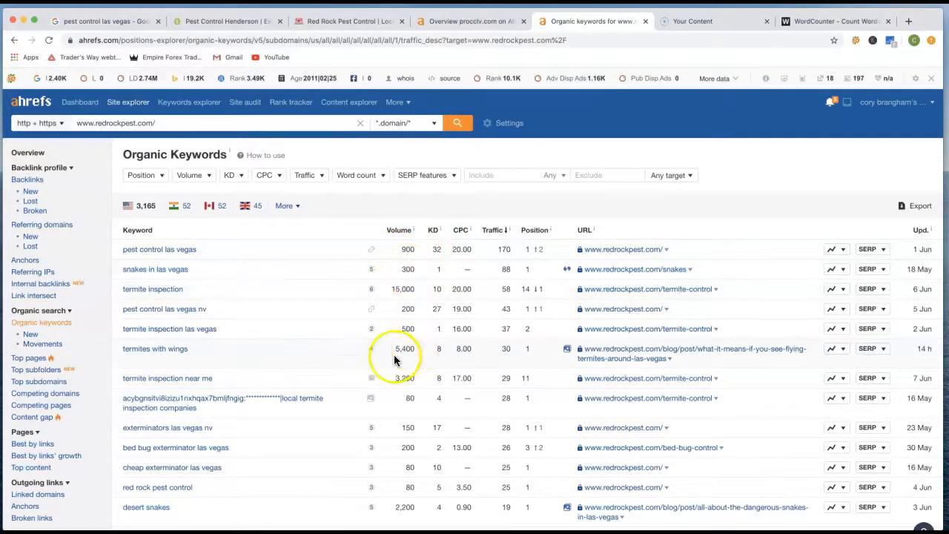
pyautogui.moveTo(318, 389)
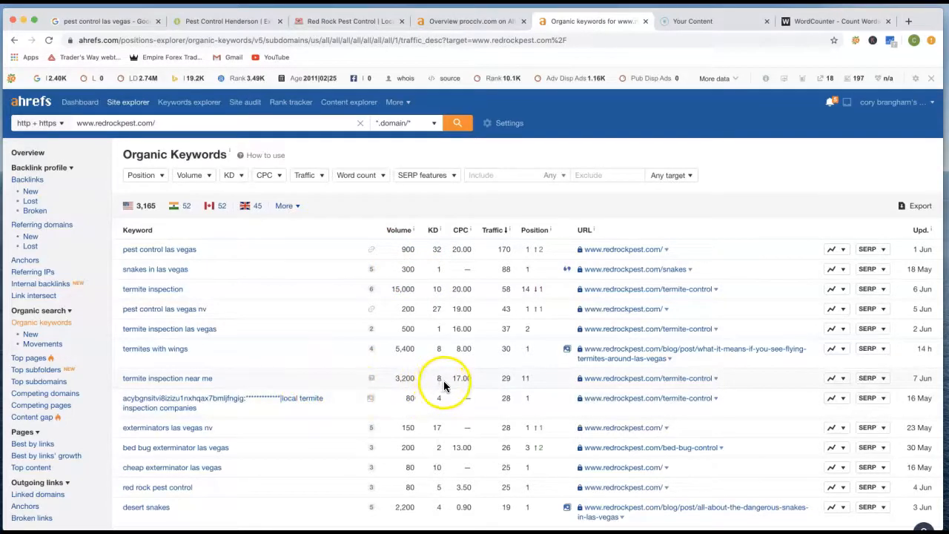
pyautogui.moveTo(445, 386)
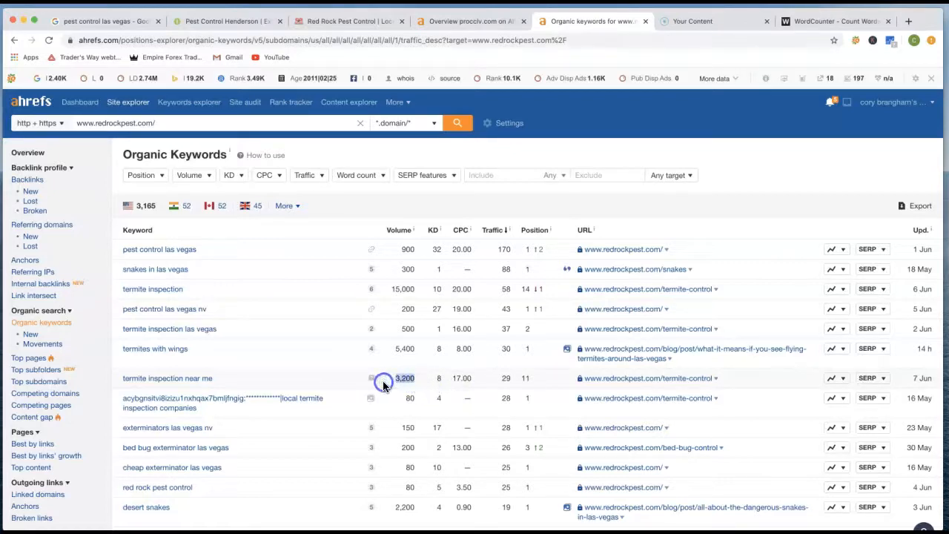
pyautogui.moveTo(295, 450)
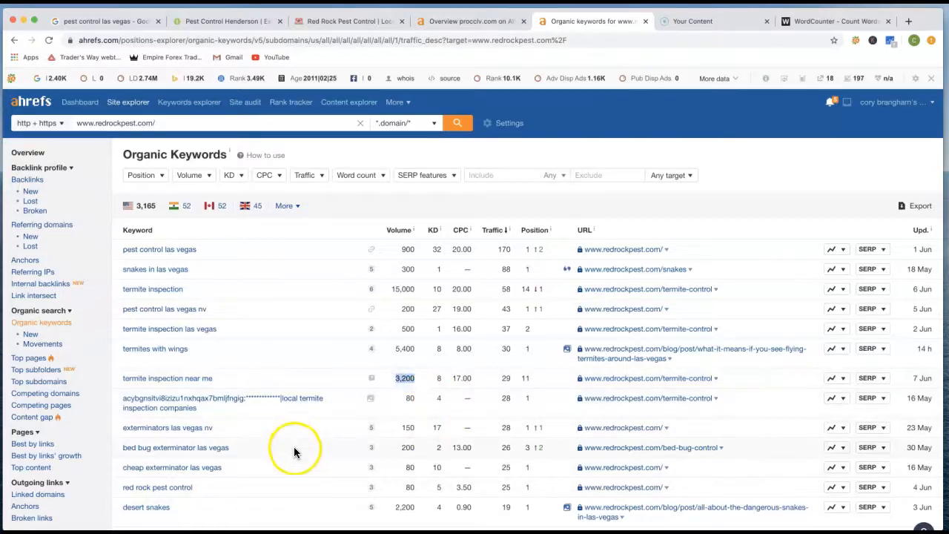
pyautogui.moveTo(262, 456)
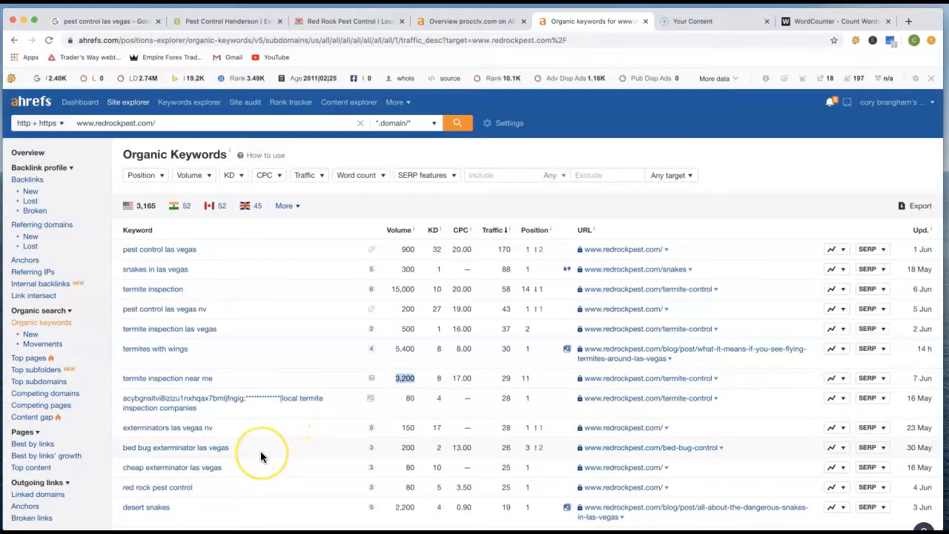
pyautogui.moveTo(422, 447)
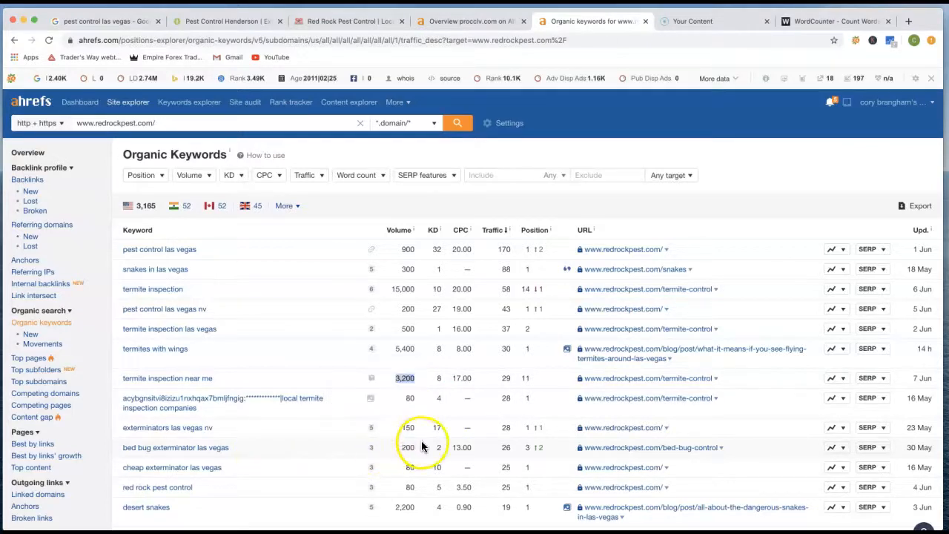
pyautogui.moveTo(445, 456)
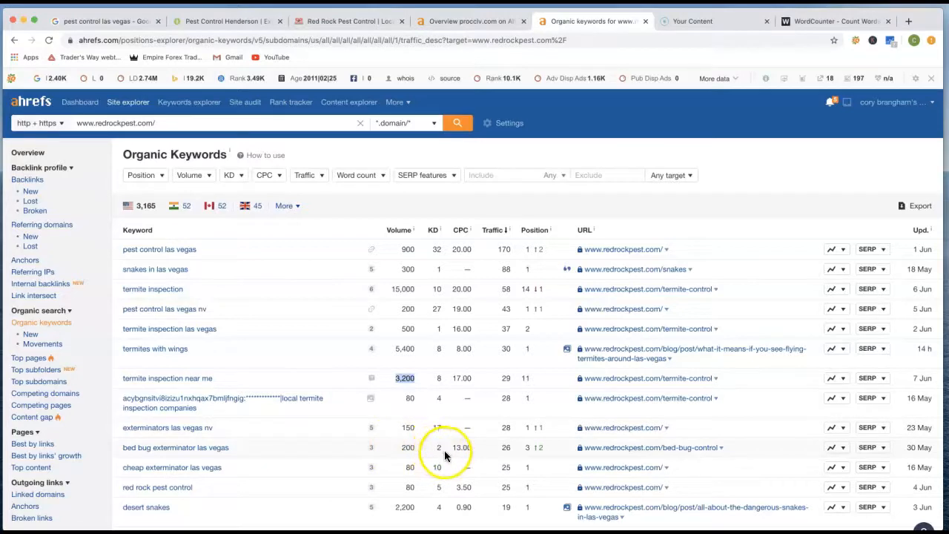
pyautogui.moveTo(445, 453)
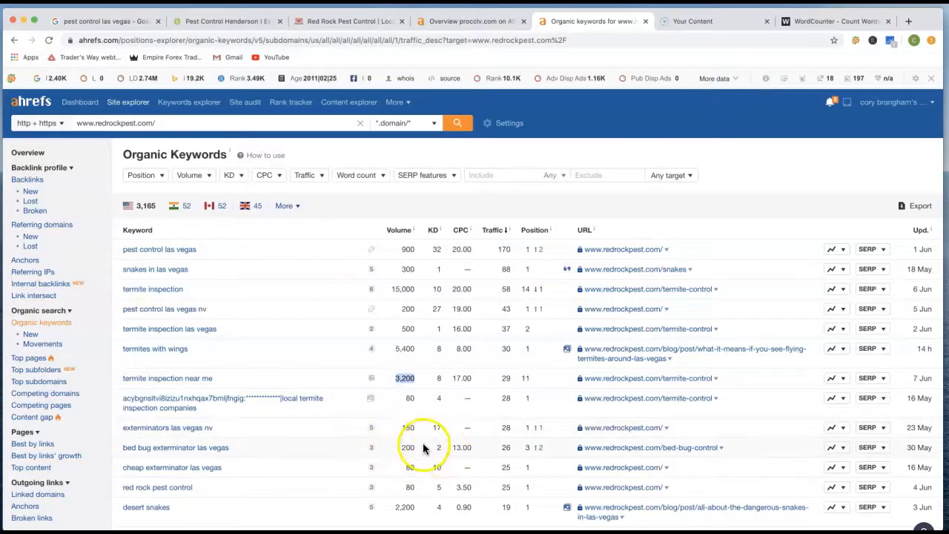
# Scroll Red Rock's keyword list, then show the anverpestcontrol.com overview with 181 backlinks.
pyautogui.scroll(-3)
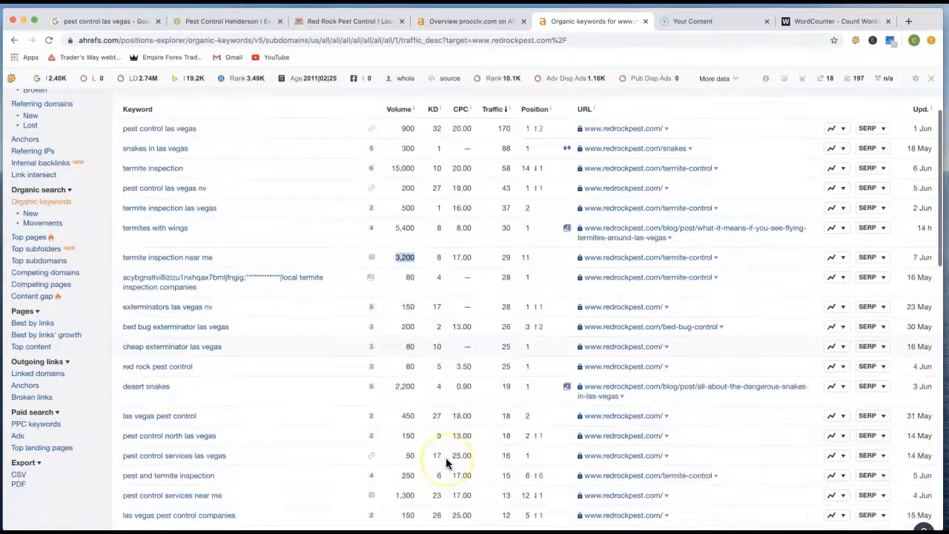
pyautogui.scroll(-3)
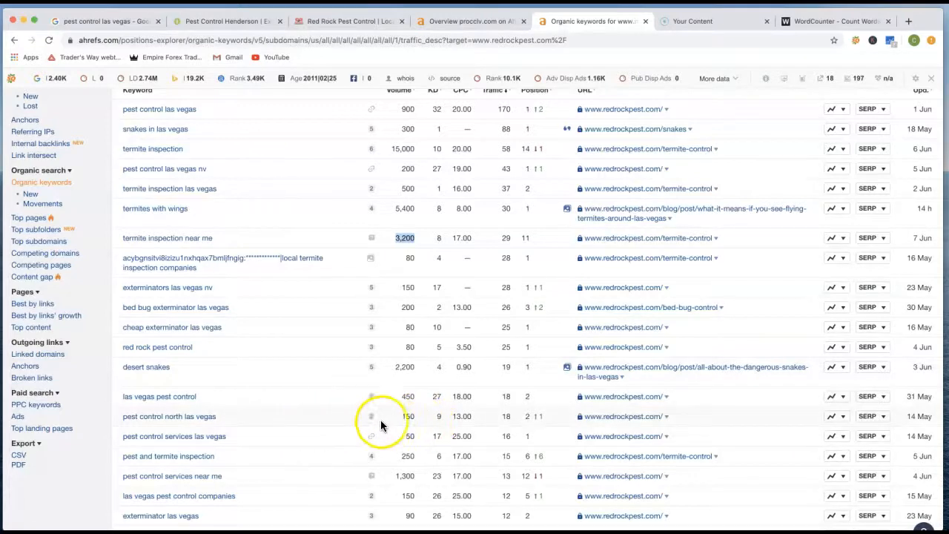
pyautogui.moveTo(439, 416)
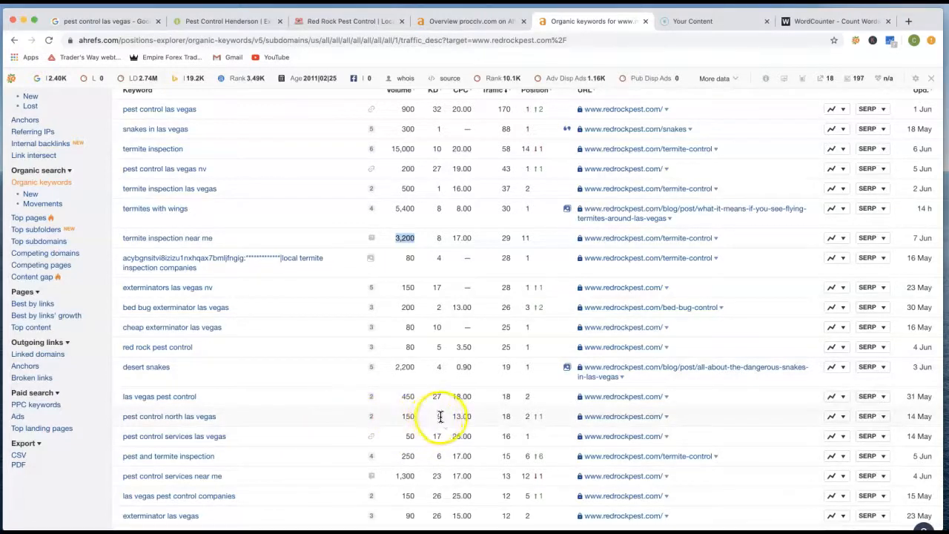
pyautogui.moveTo(441, 430)
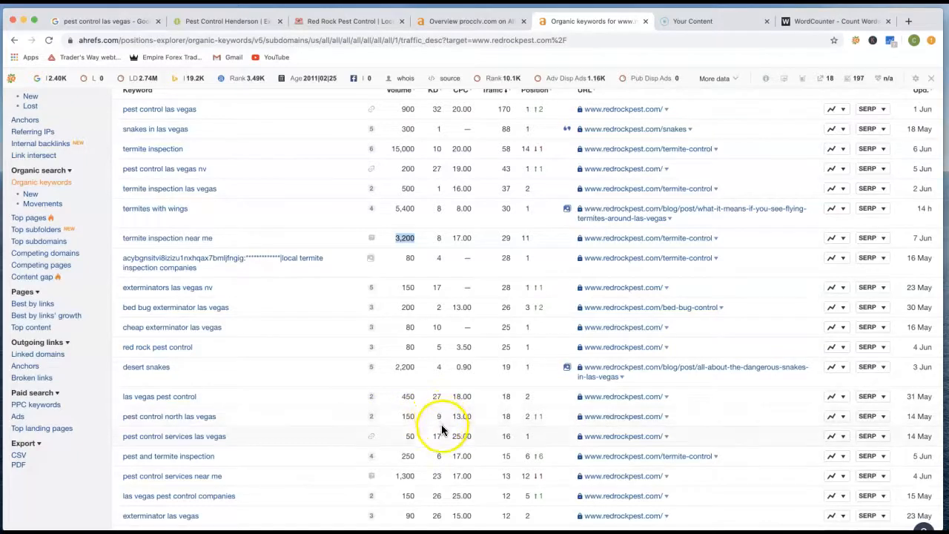
pyautogui.scroll(-3)
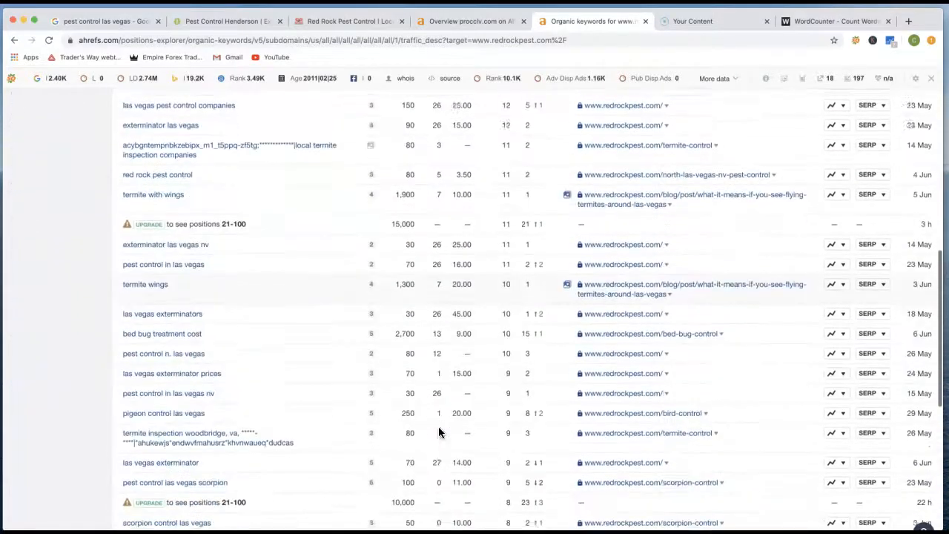
pyautogui.scroll(3)
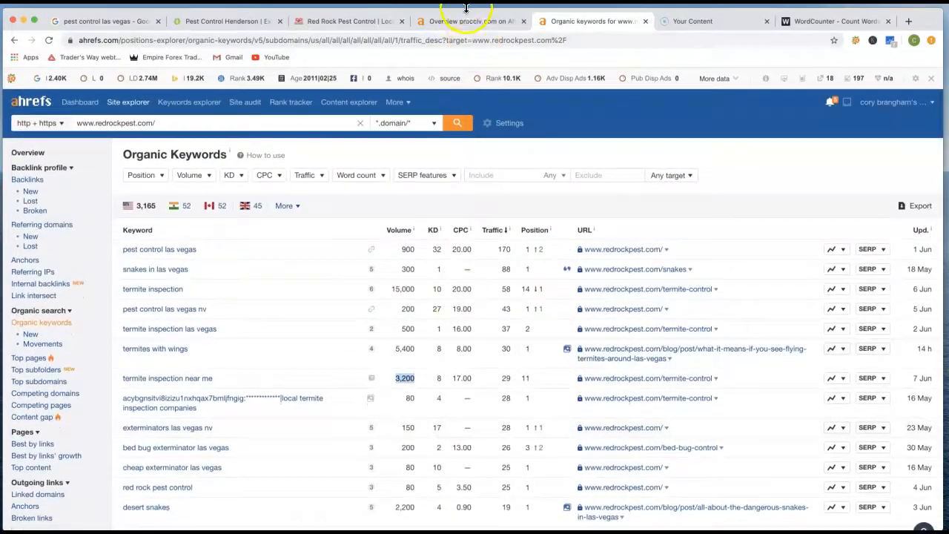
pyautogui.click(470, 21)
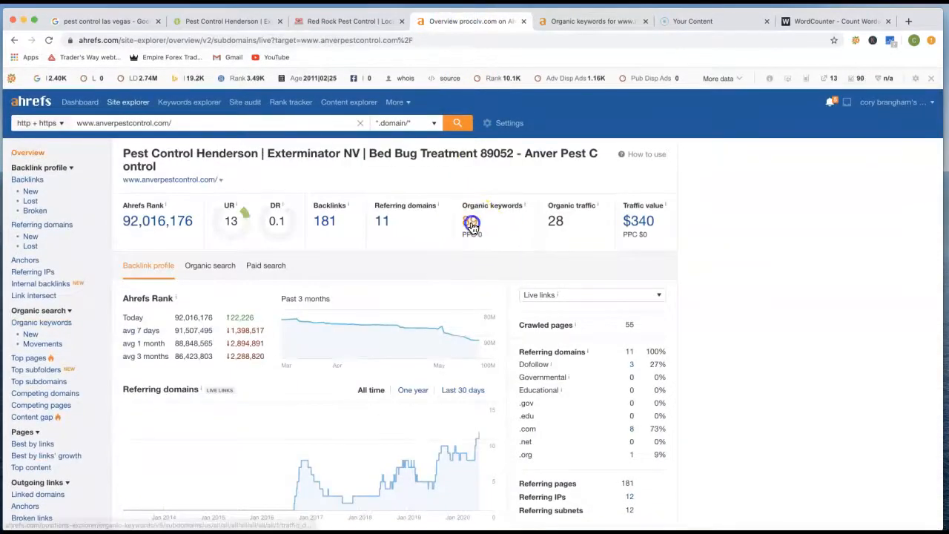
# Open anverpestcontrol.com's organic keywords: 83 US keywords, led by 'pest control henderson nv'.
pyautogui.click(471, 220)
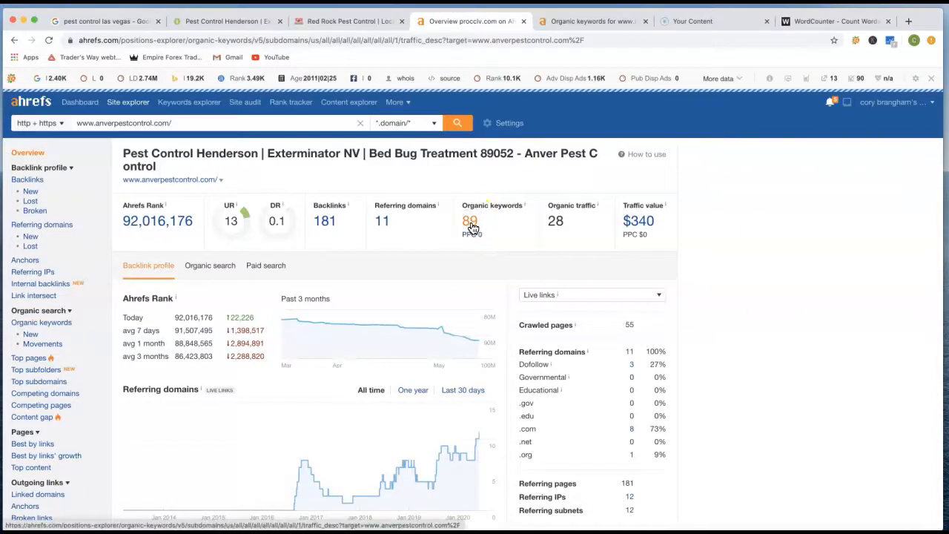
pyautogui.click(470, 221)
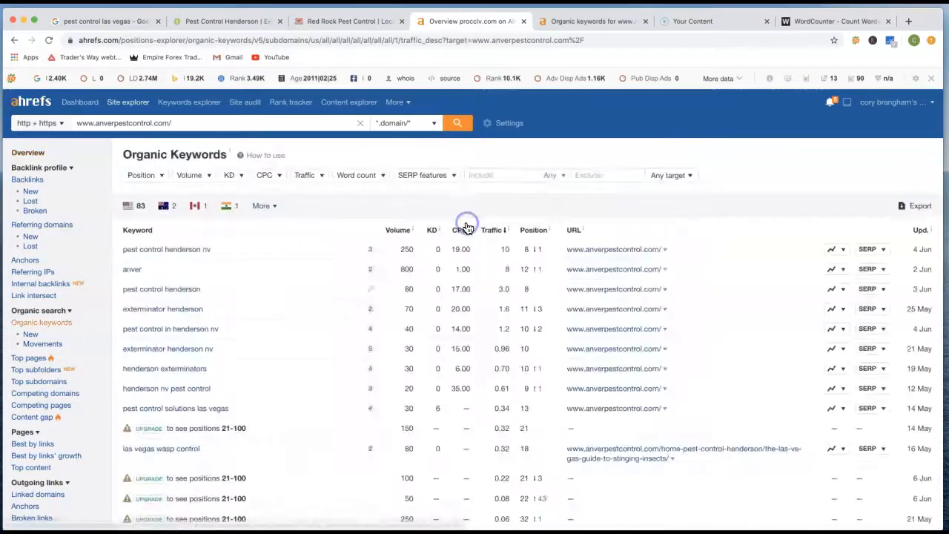
pyautogui.moveTo(260, 252)
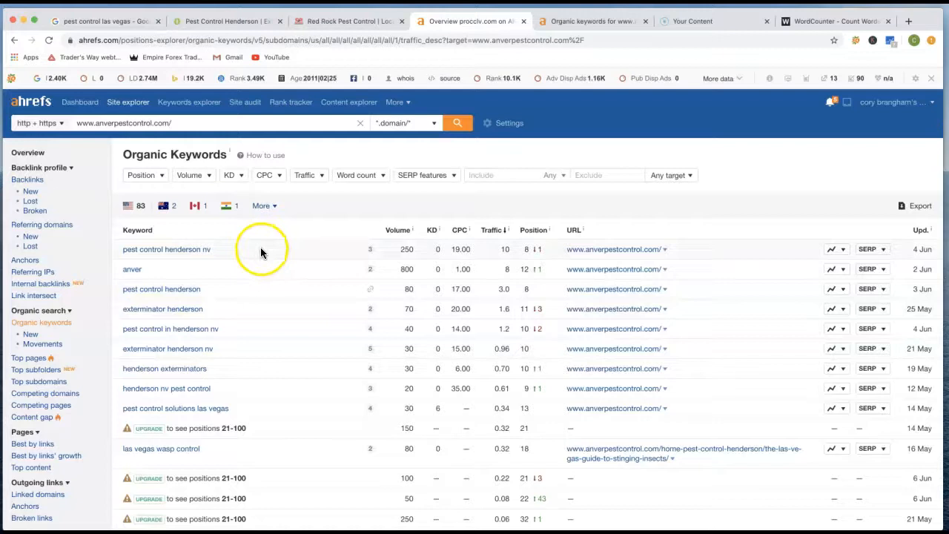
pyautogui.moveTo(217, 292)
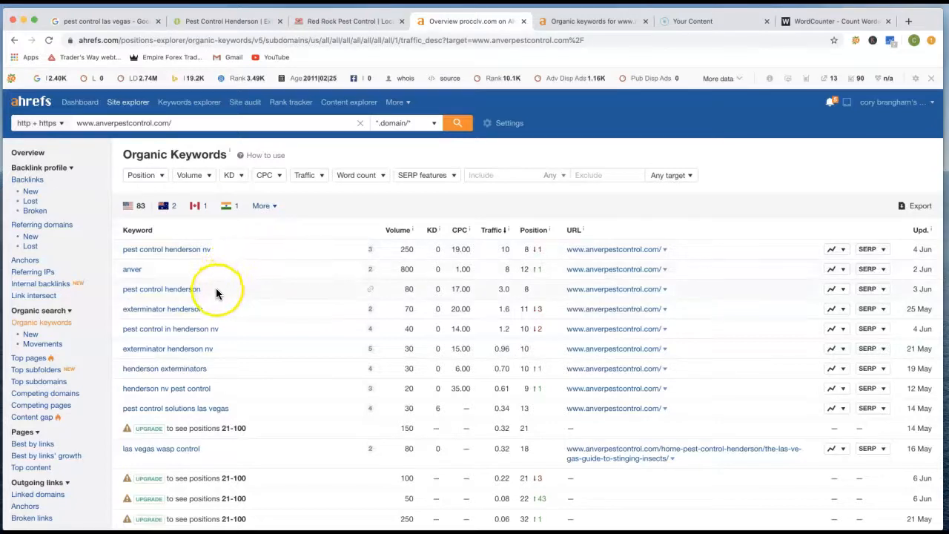
pyautogui.moveTo(213, 317)
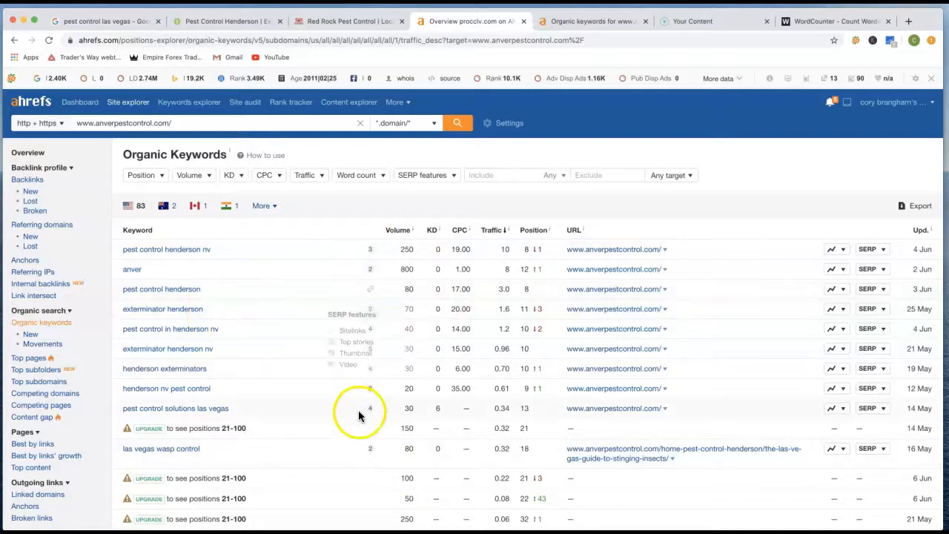
pyautogui.moveTo(397, 21)
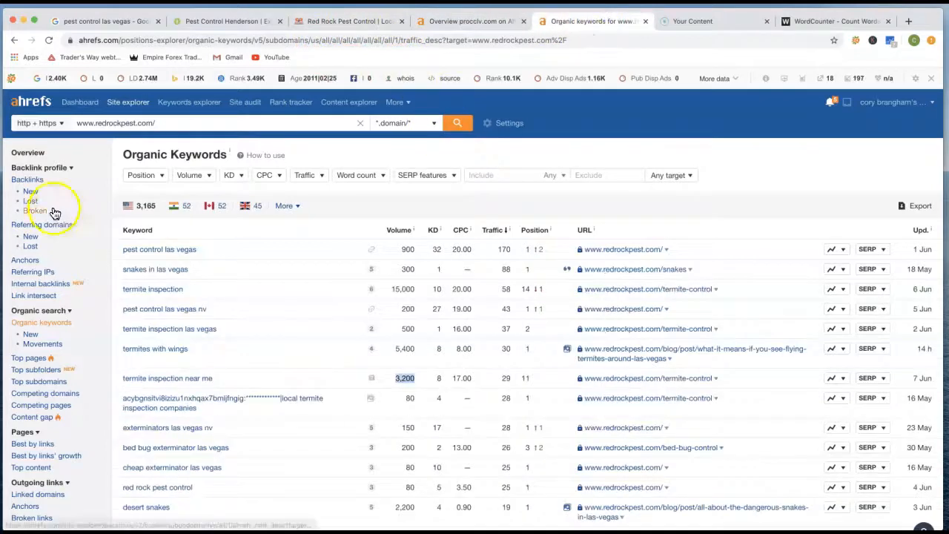
# Return to redrockpest.com's overview and open its 3,508 external backlinks.
pyautogui.click(14, 40)
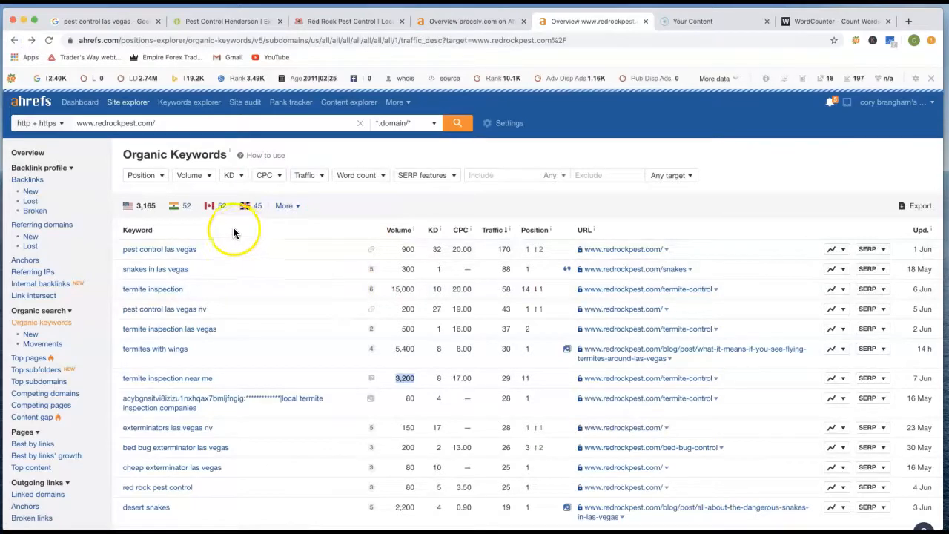
pyautogui.click(15, 40)
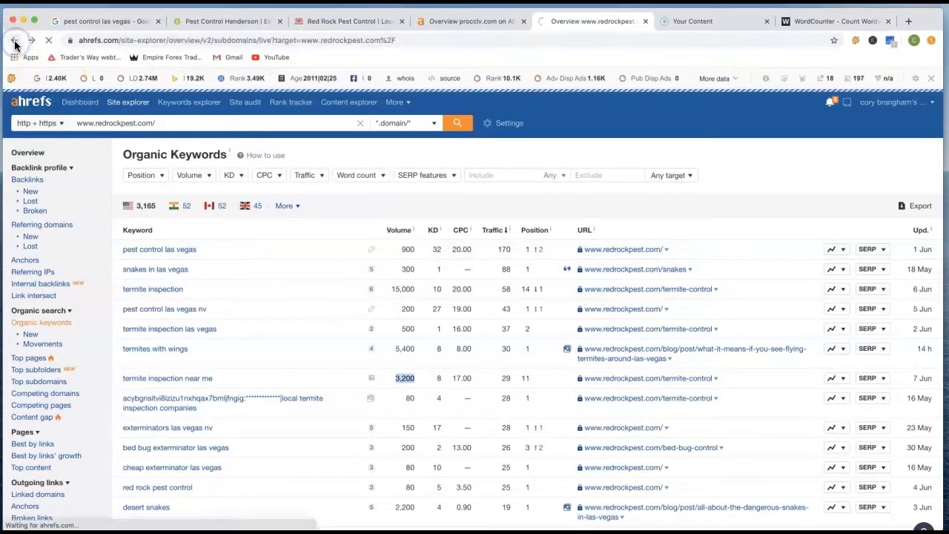
pyautogui.click(13, 40)
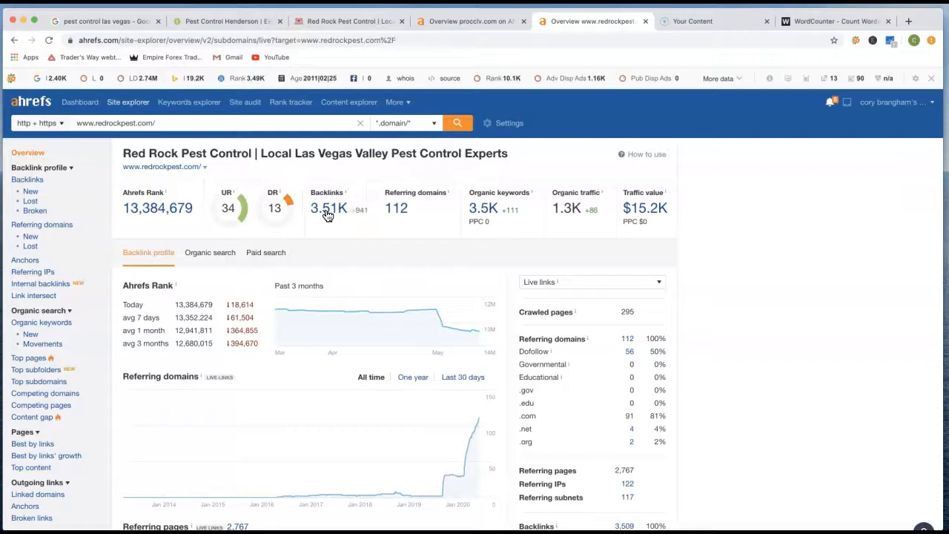
pyautogui.click(326, 211)
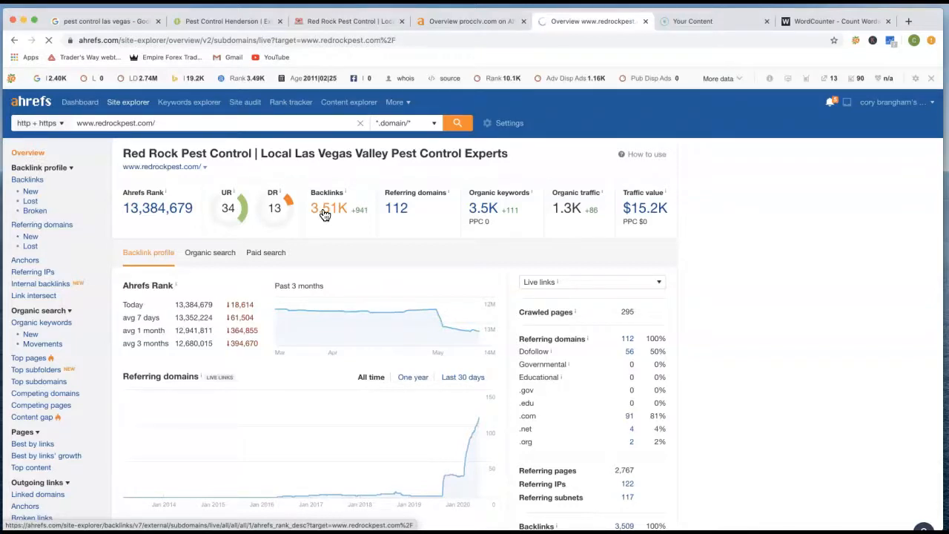
pyautogui.click(329, 209)
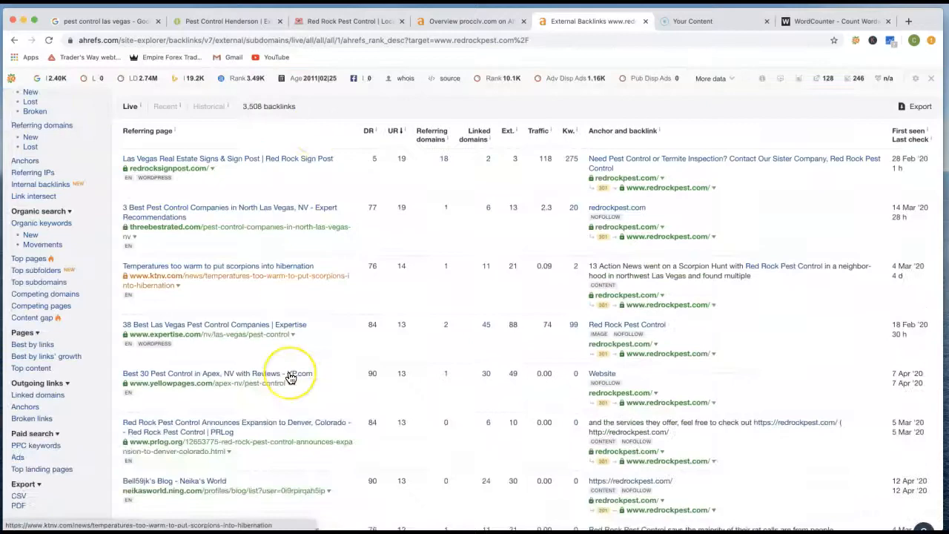
# Scroll through Red Rock's backlinks to the dexknows, folkd and yellowpagecity entries.
pyautogui.scroll(-3)
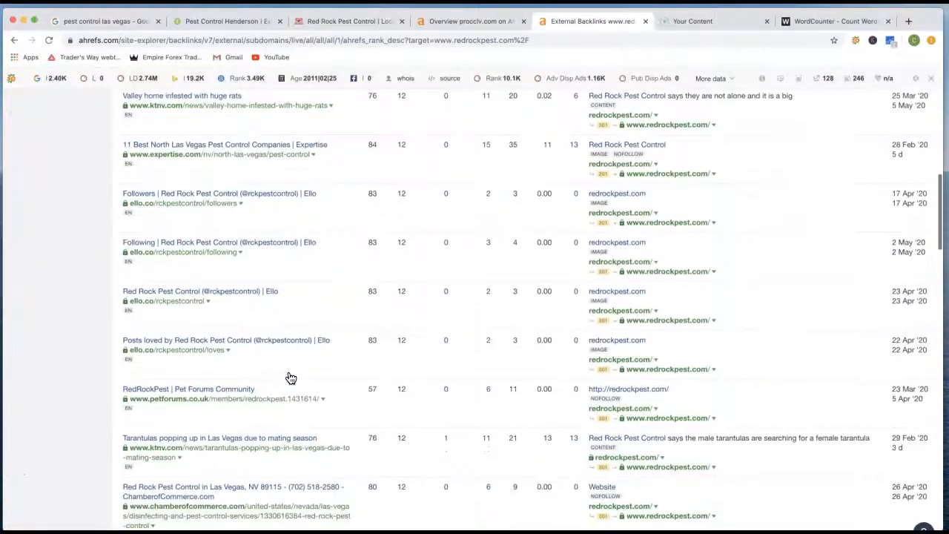
pyautogui.rightClick(289, 374)
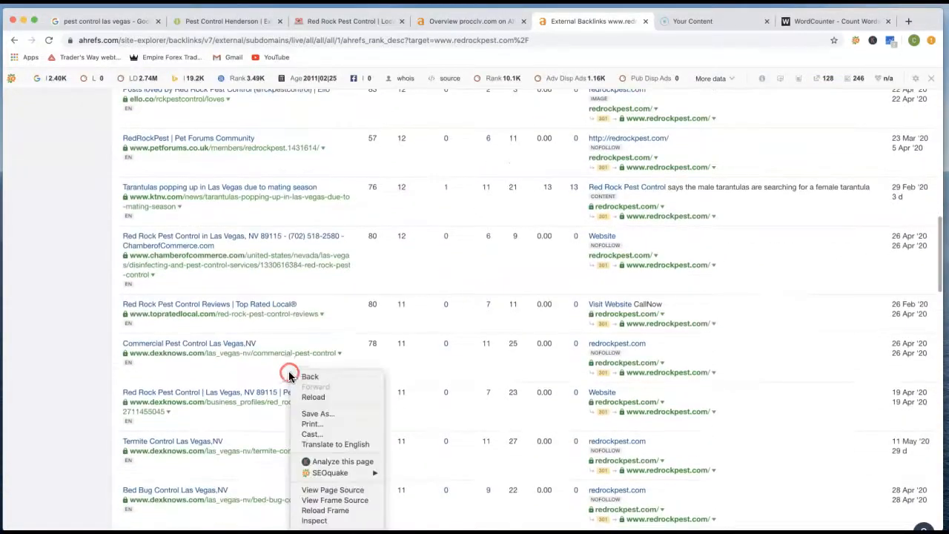
pyautogui.moveTo(829, 292)
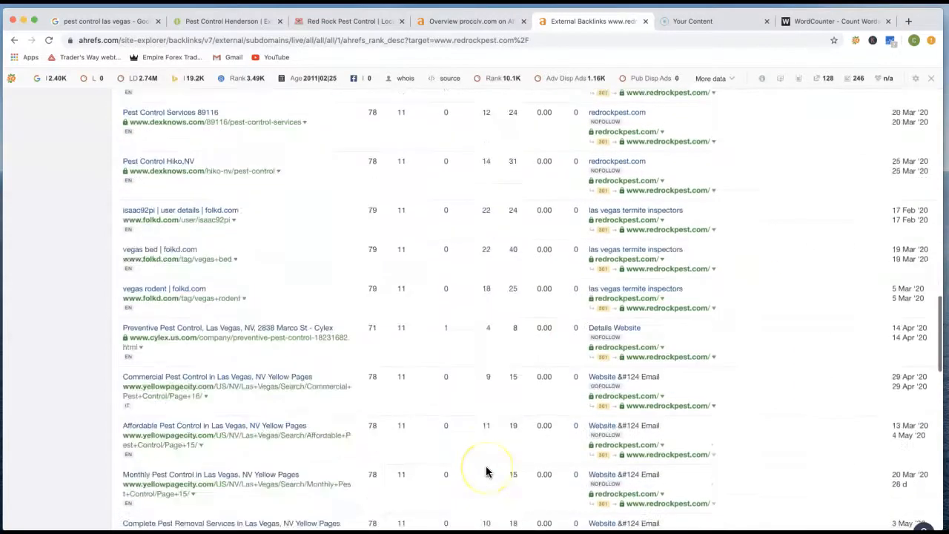
pyautogui.scroll(-3)
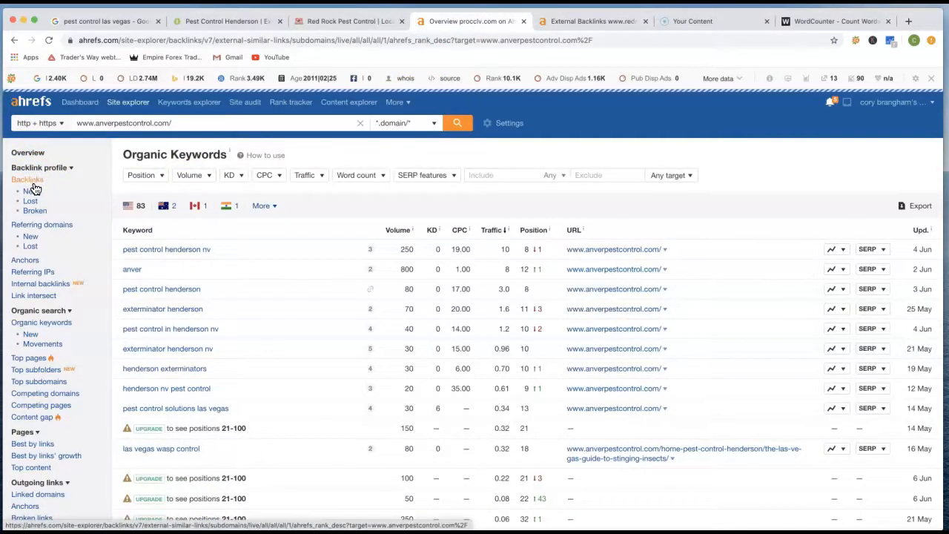
# Show anverpestcontrol.com's backlinks in 13 groups, led by yellowpages.com, and scroll through them.
pyautogui.click(28, 179)
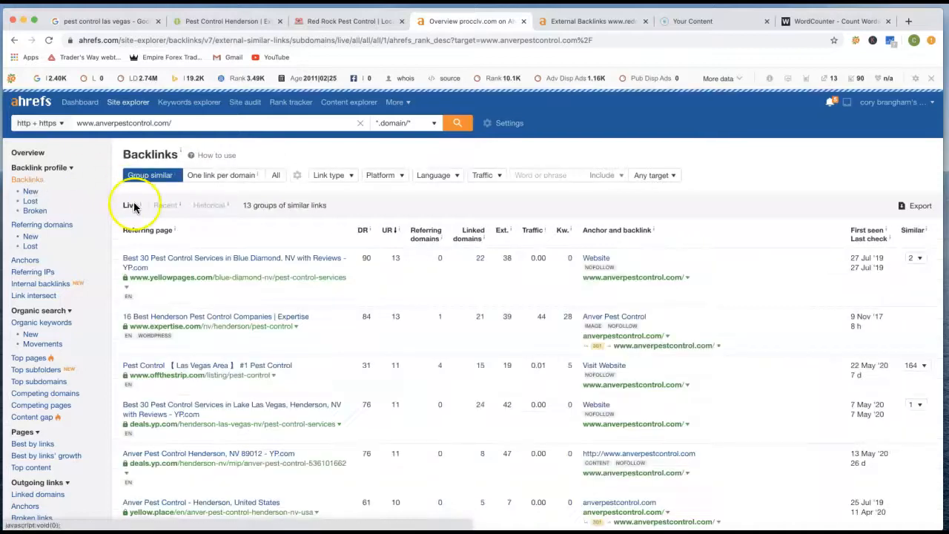
pyautogui.scroll(-3)
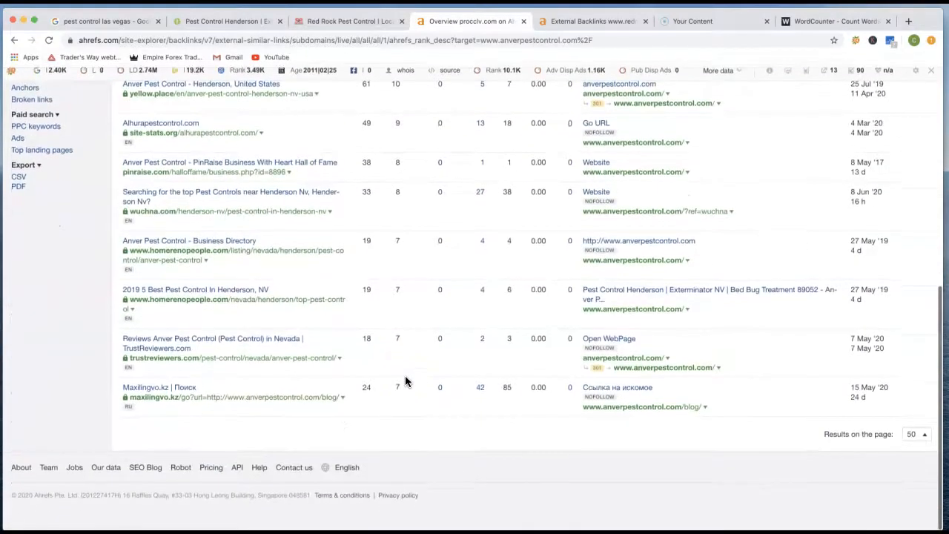
pyautogui.scroll(3)
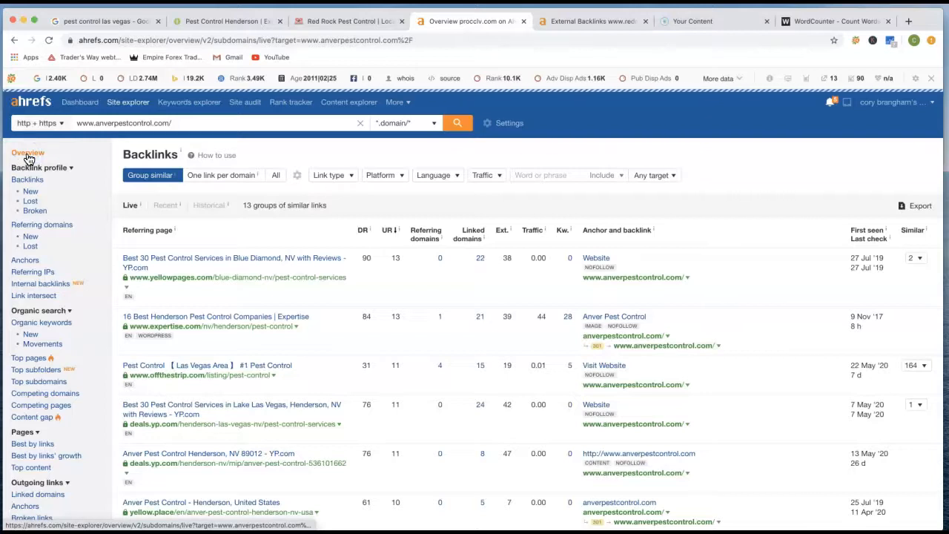
# Open Anver Pest Control's Overview, compare it with Red Rock, then return to the Google results.
pyautogui.click(28, 152)
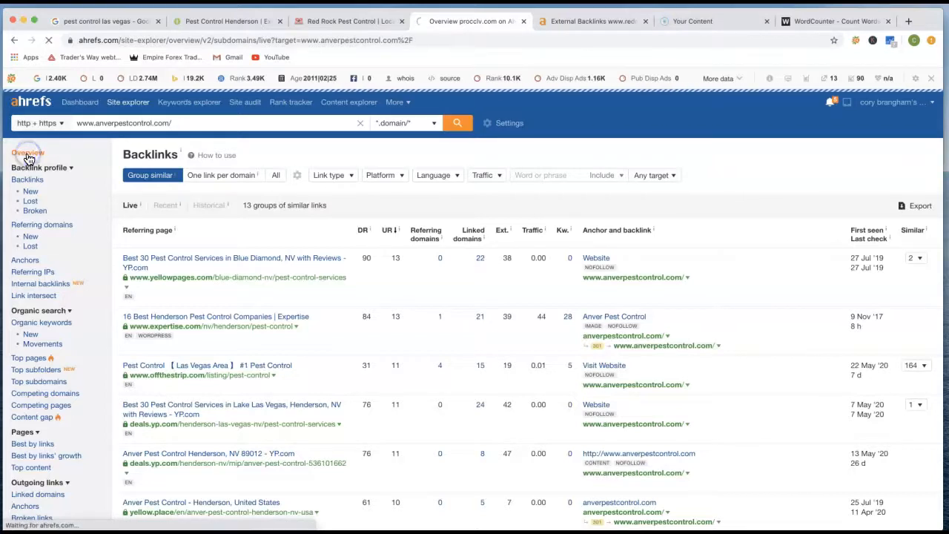
pyautogui.click(27, 153)
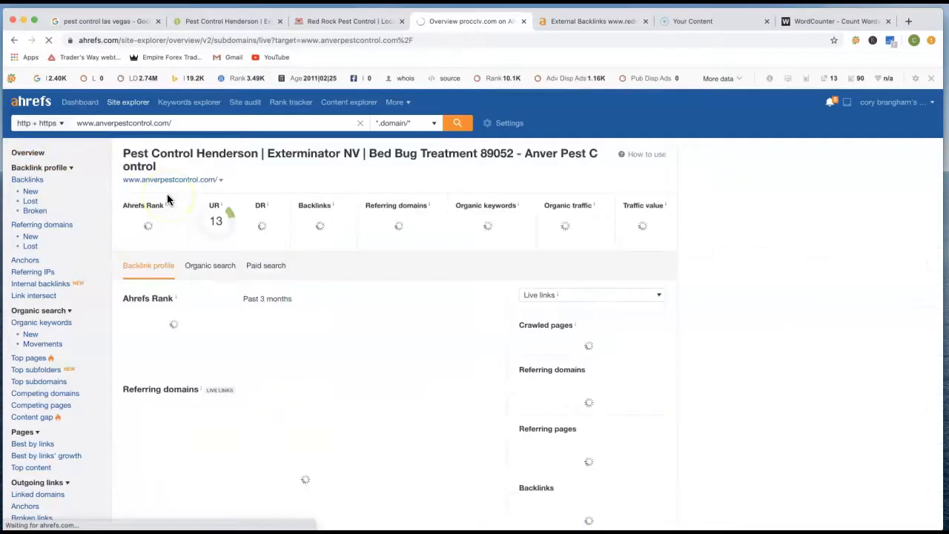
pyautogui.moveTo(330, 235)
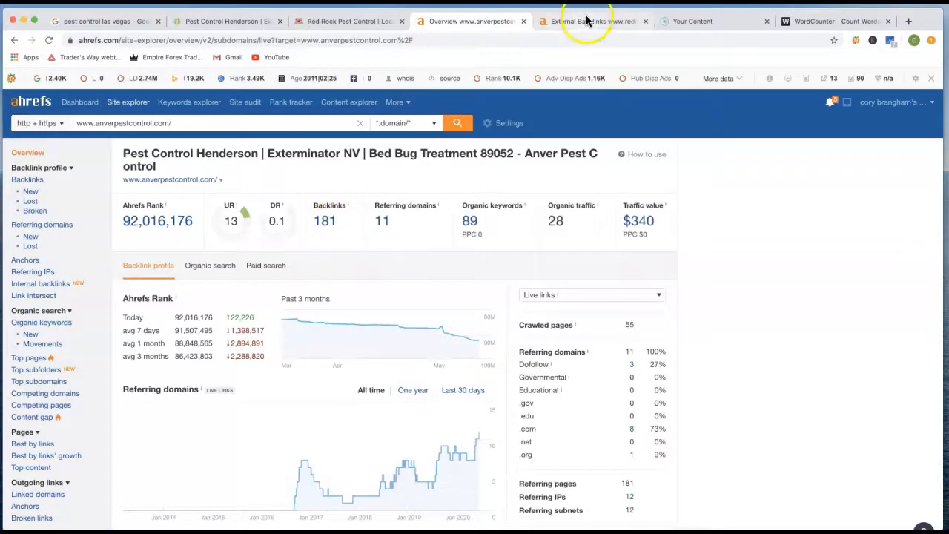
pyautogui.click(585, 21)
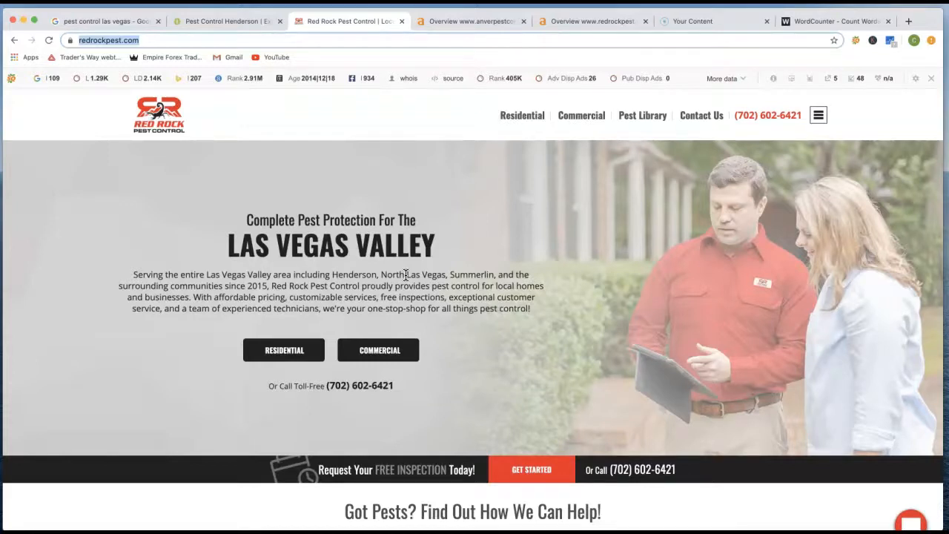
pyautogui.moveTo(143, 18)
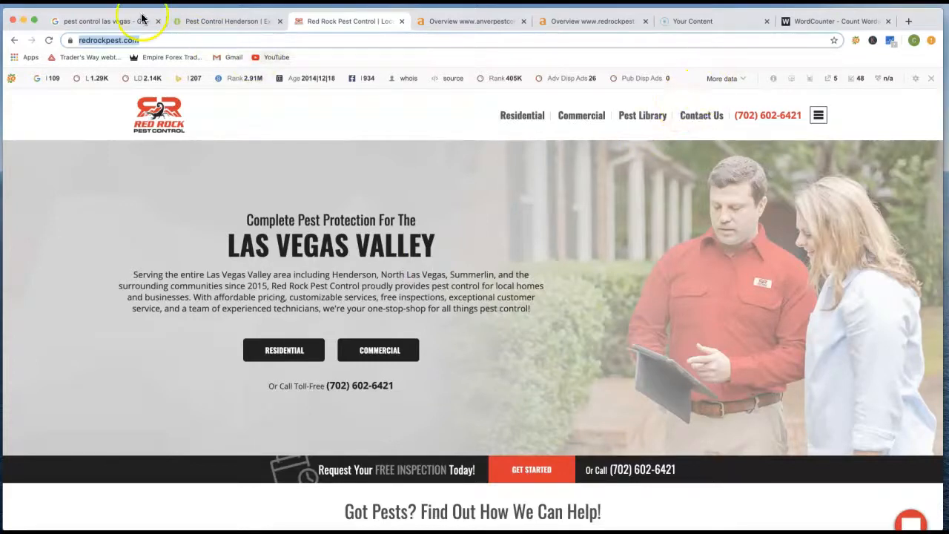
pyautogui.click(103, 20)
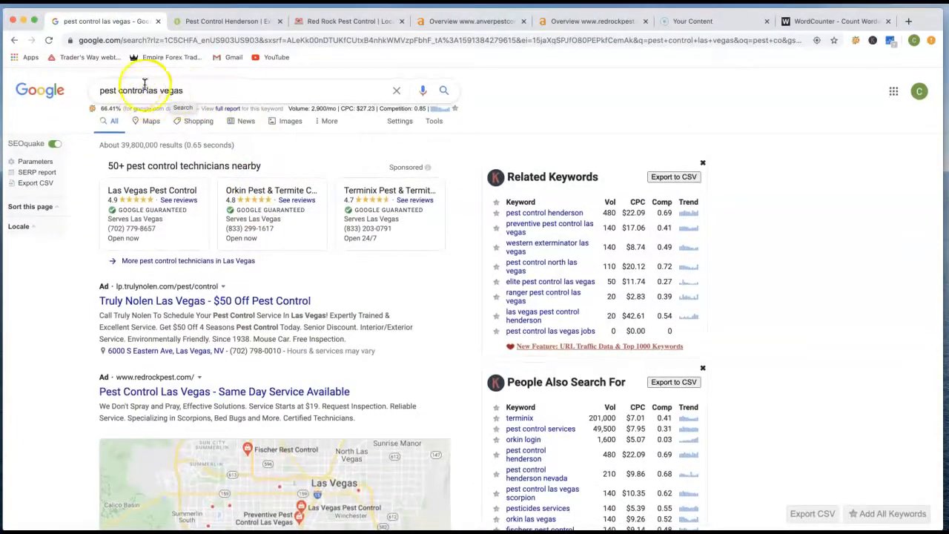
pyautogui.moveTo(322, 326)
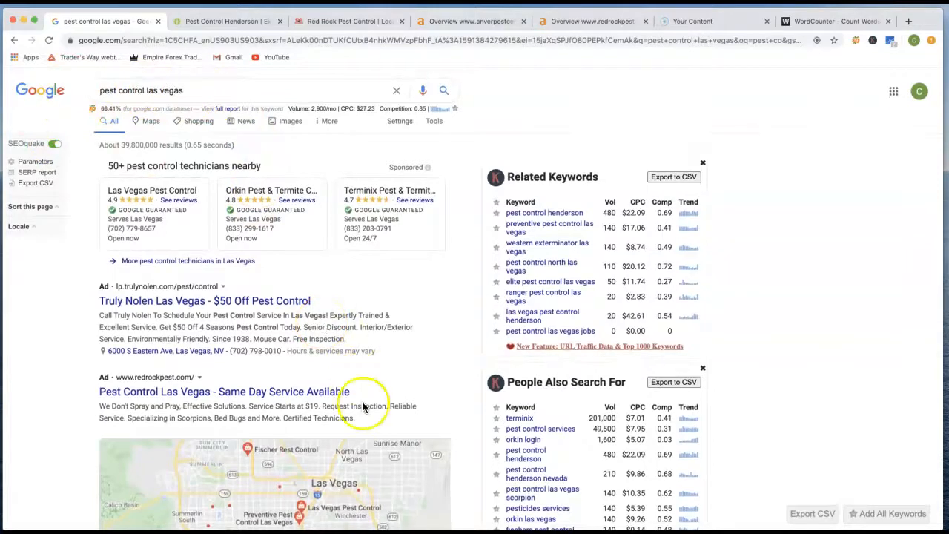
pyautogui.moveTo(159, 406)
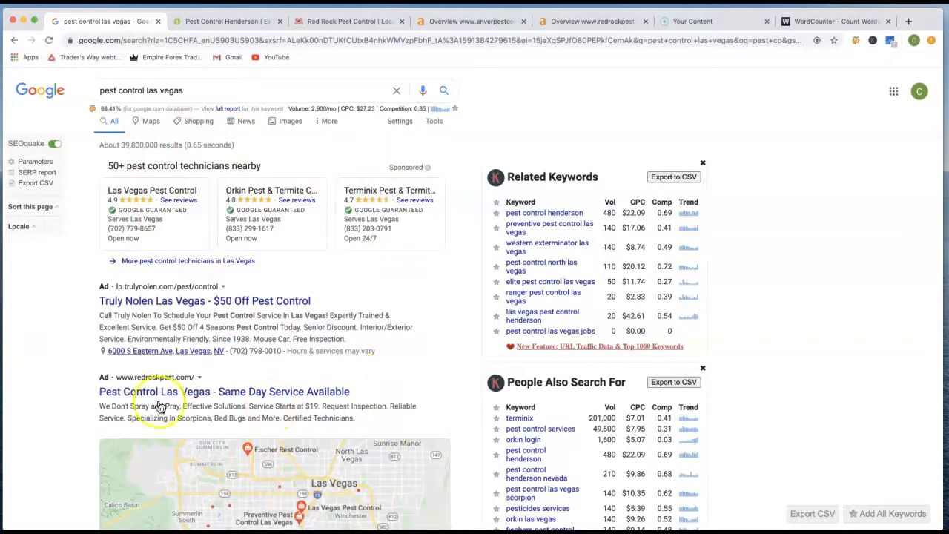
pyautogui.moveTo(407, 141)
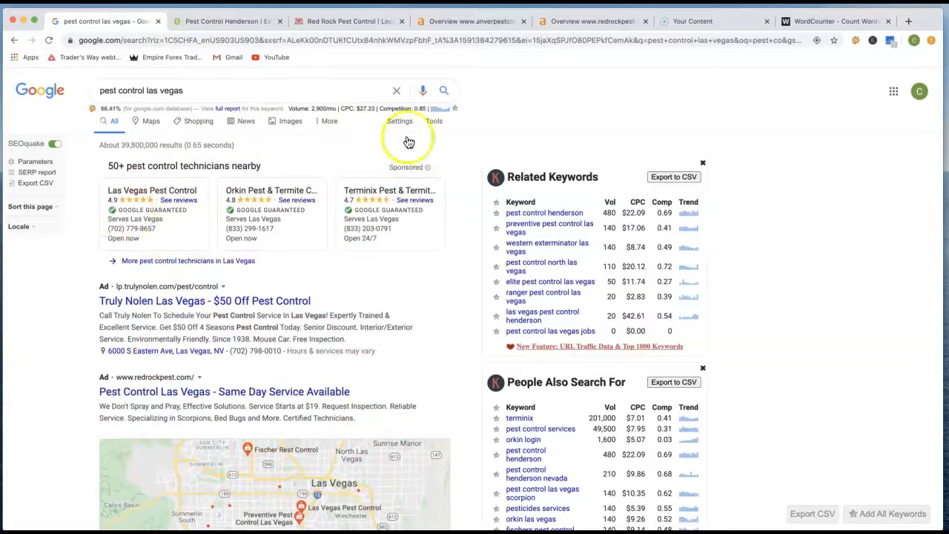
pyautogui.moveTo(242, 459)
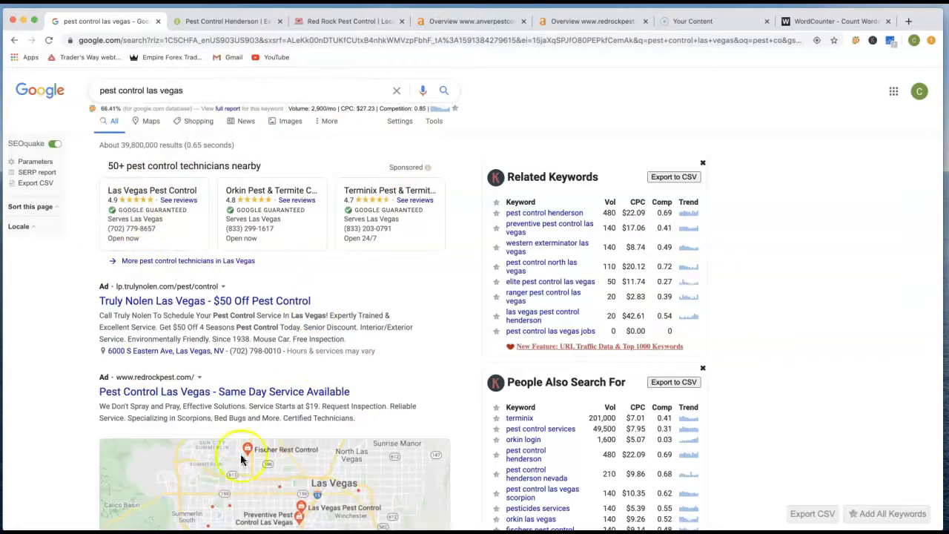
pyautogui.moveTo(363, 358)
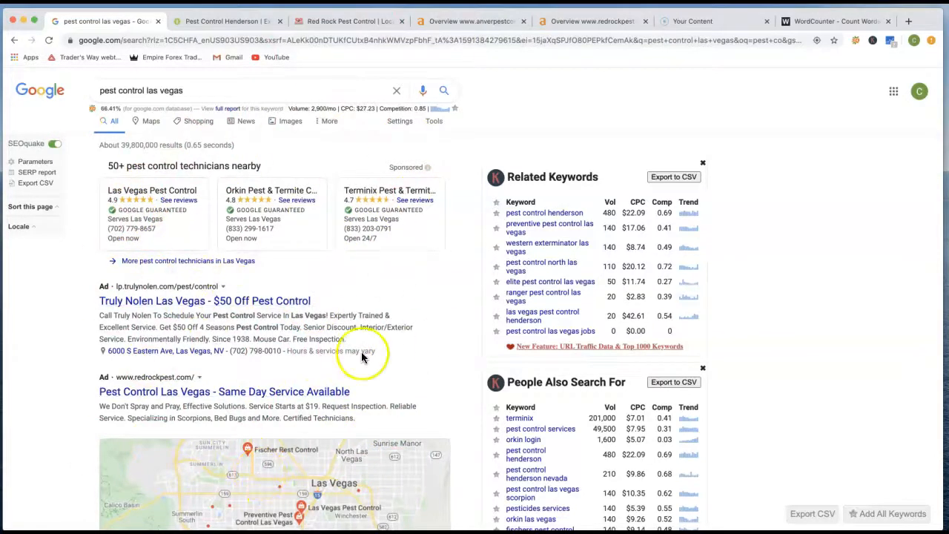
# Scroll past the ads to the local listings and Red Rock's top organic result.
pyautogui.scroll(-3)
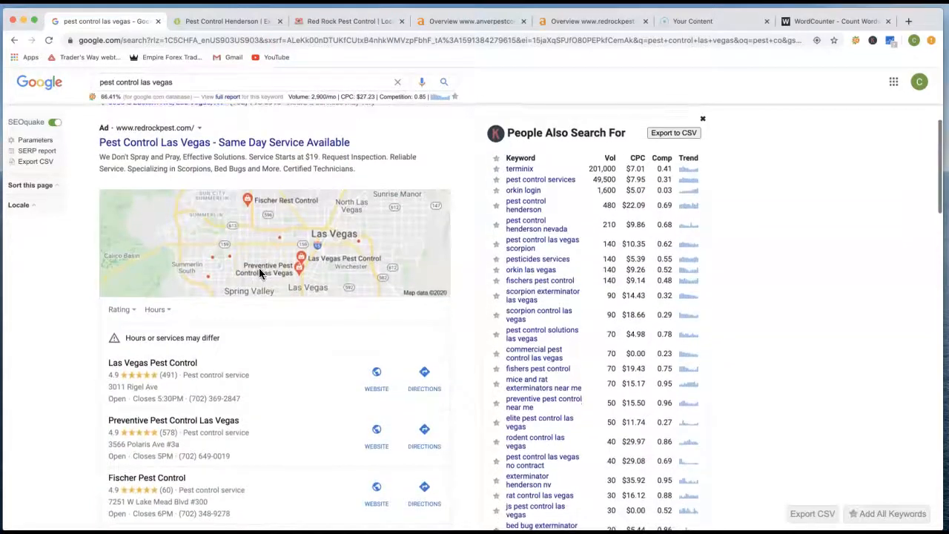
pyautogui.scroll(-3)
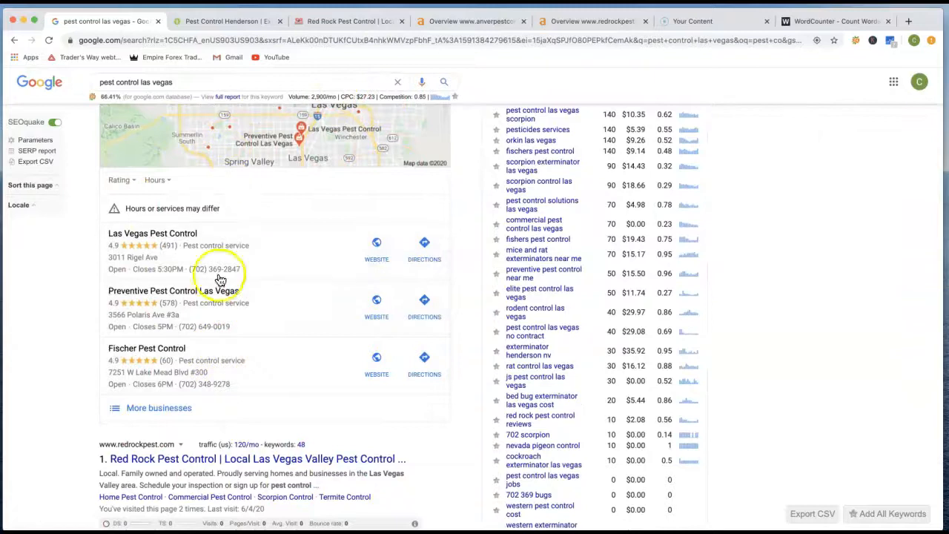
pyautogui.moveTo(237, 374)
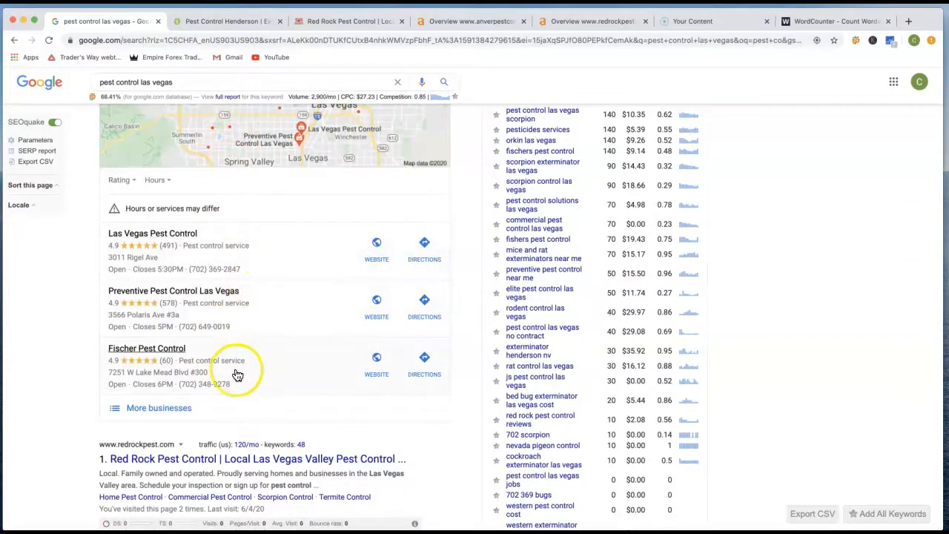
pyautogui.moveTo(222, 354)
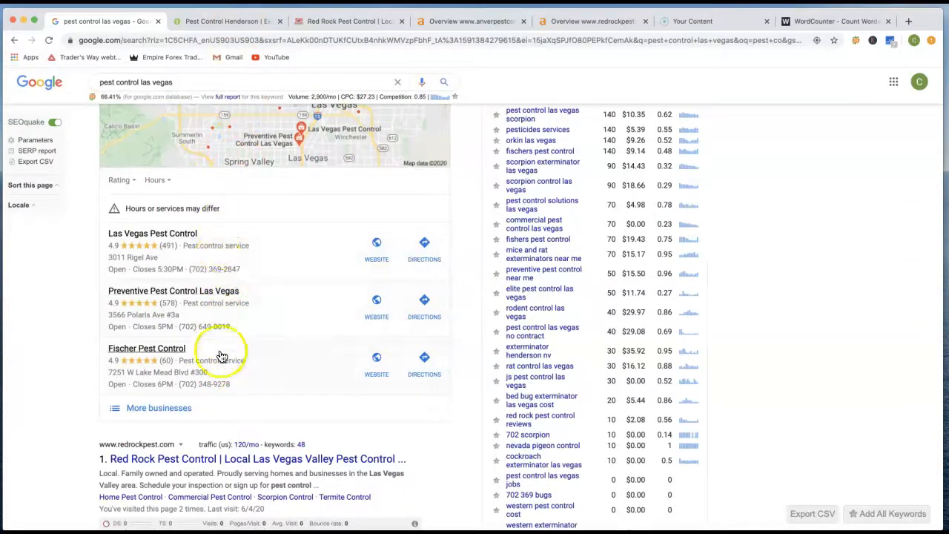